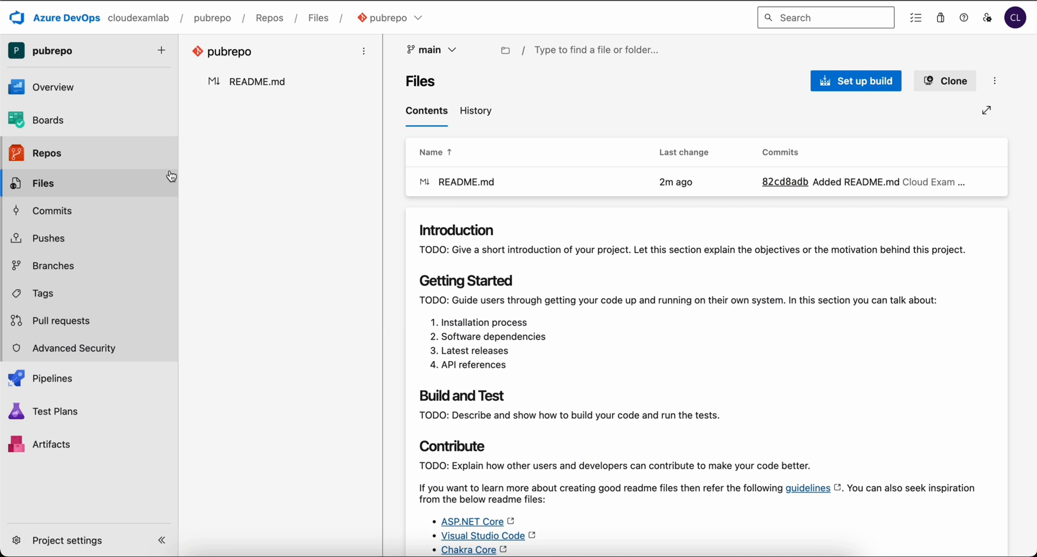
pyautogui.moveTo(69, 529)
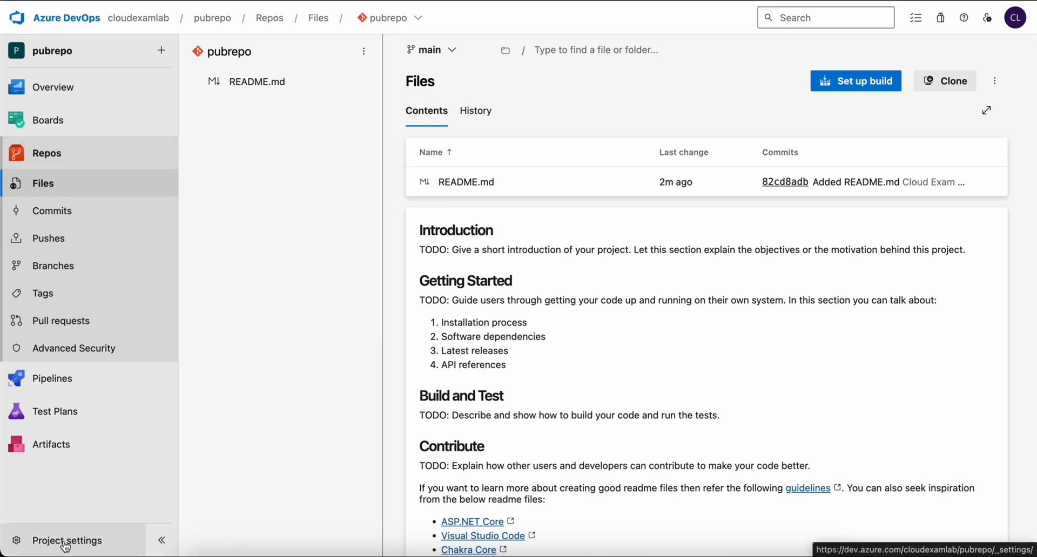
# Change the pubrepo project's visibility from Public to Private in Project settings.
pyautogui.click(213, 18)
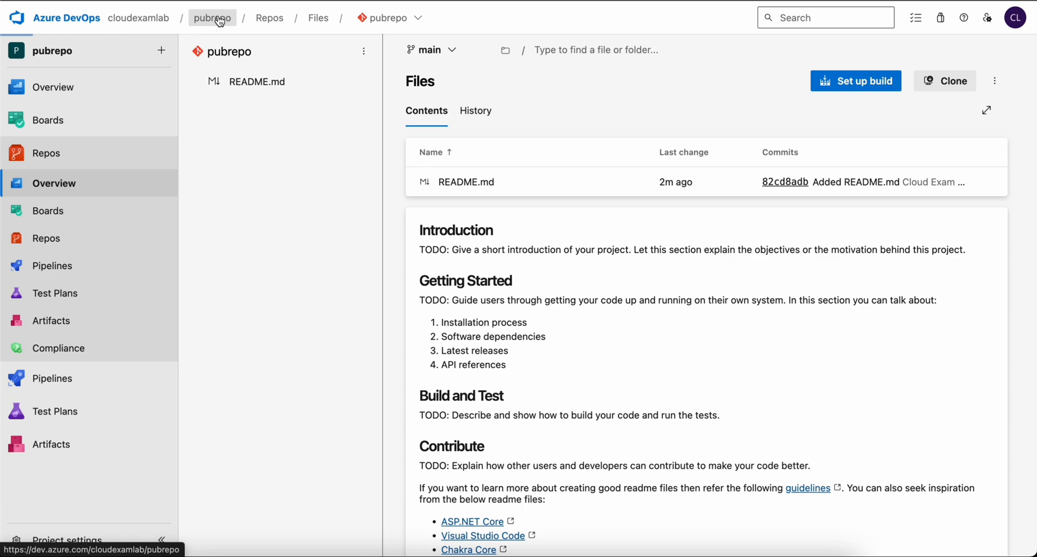
pyautogui.click(213, 18)
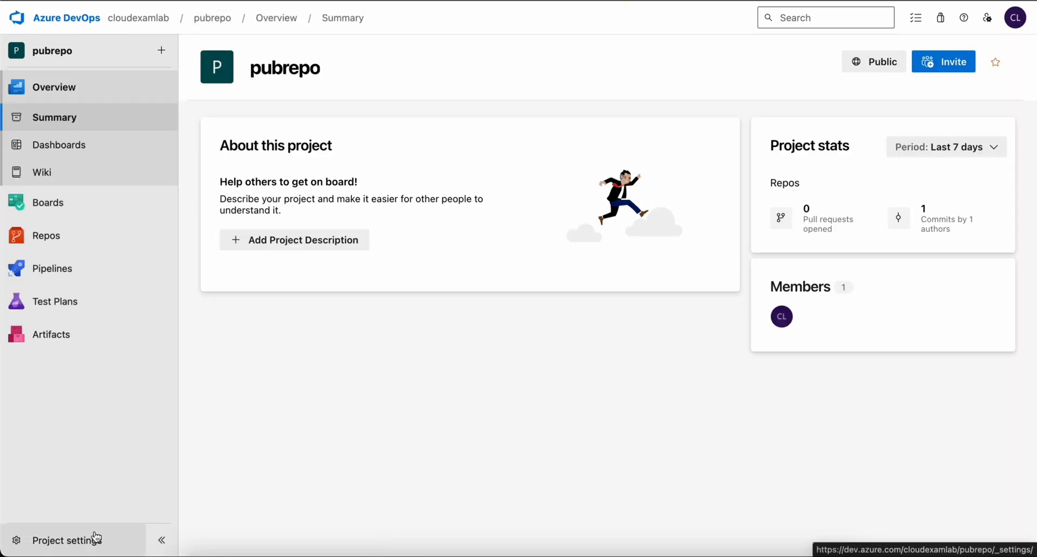
pyautogui.click(66, 540)
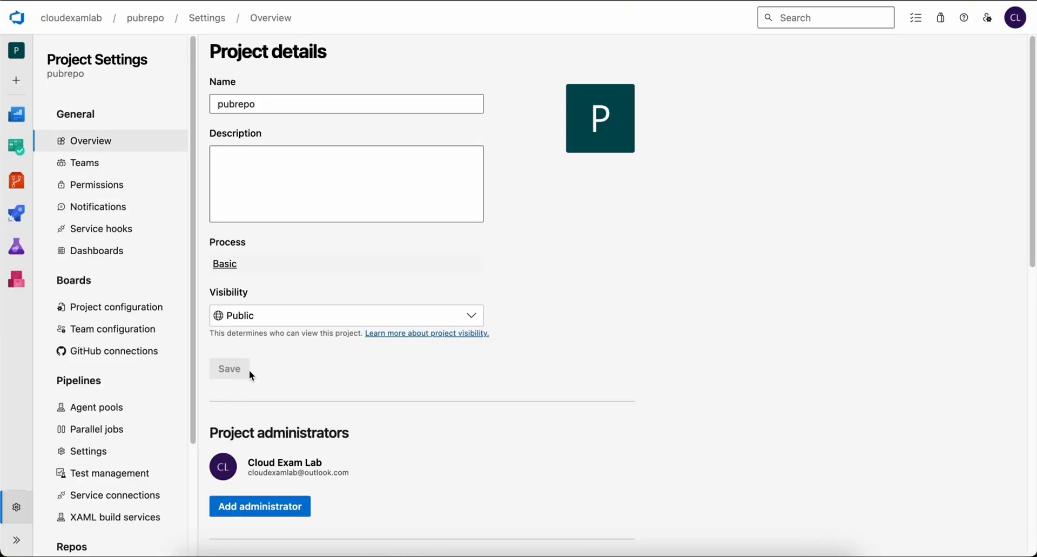
pyautogui.click(344, 315)
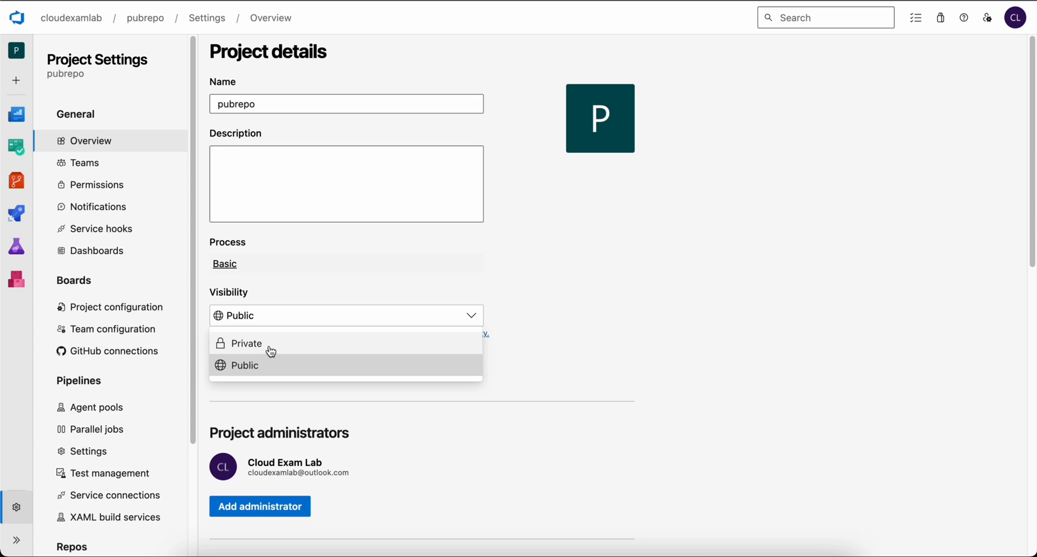
pyautogui.click(249, 344)
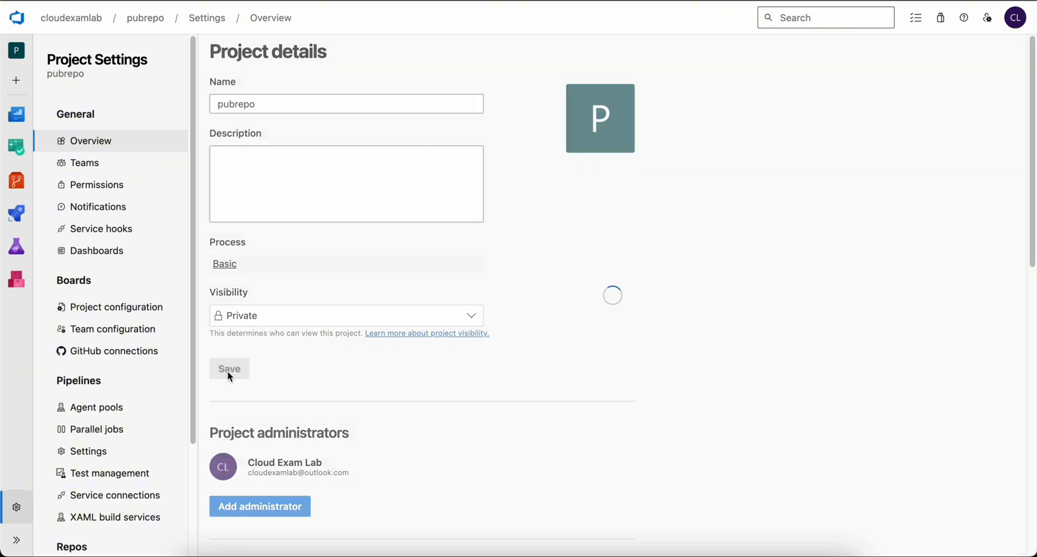
pyautogui.scroll(-3)
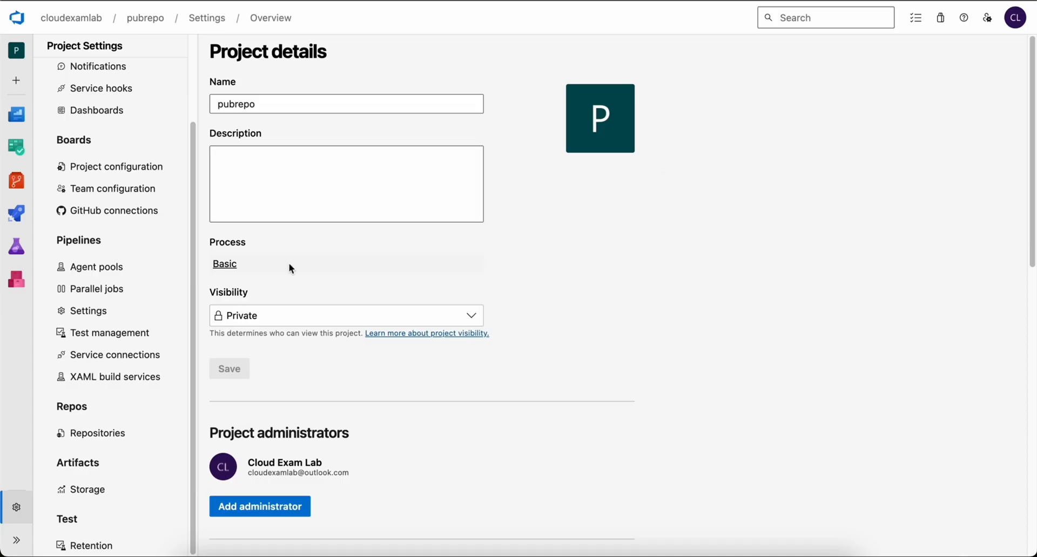
pyautogui.moveTo(153, 32)
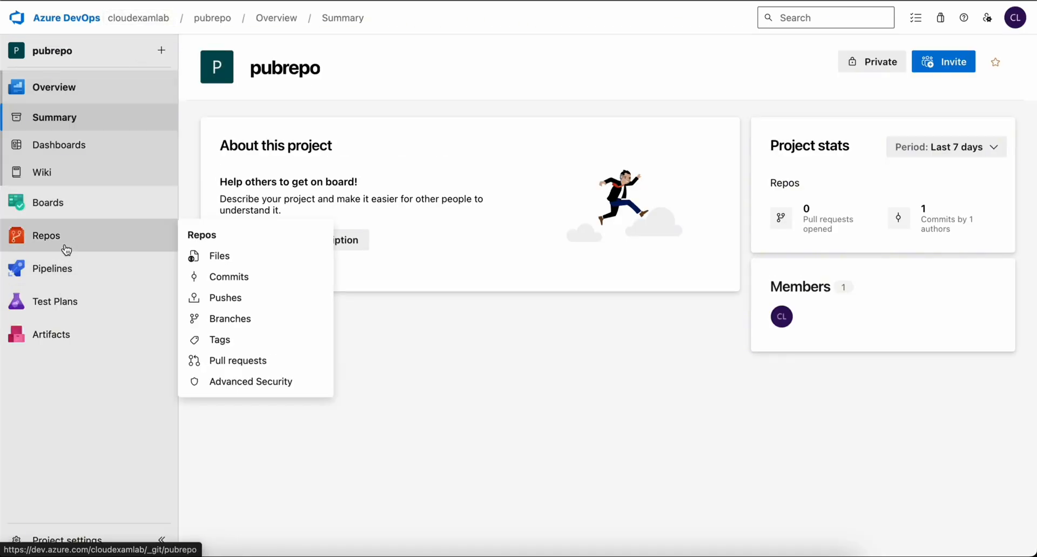
# Reach the pubrepo repository's settings via Repos Files and Manage repositories.
pyautogui.click(218, 256)
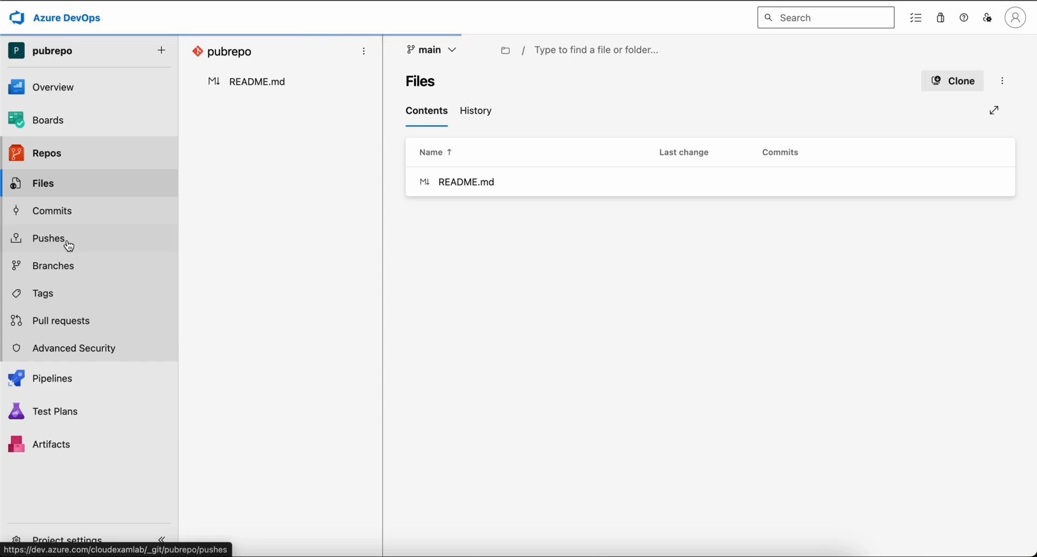
pyautogui.click(466, 182)
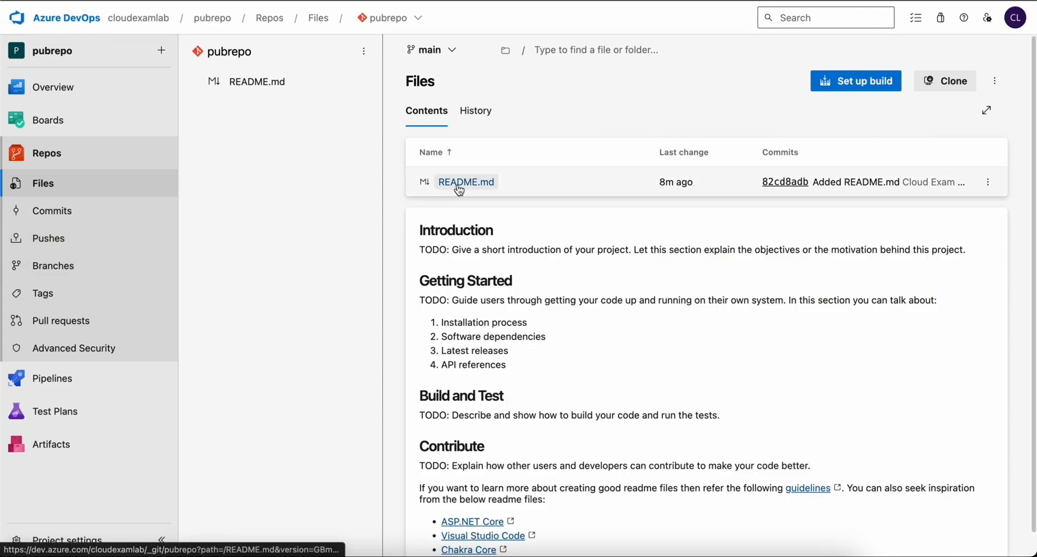
pyautogui.click(390, 17)
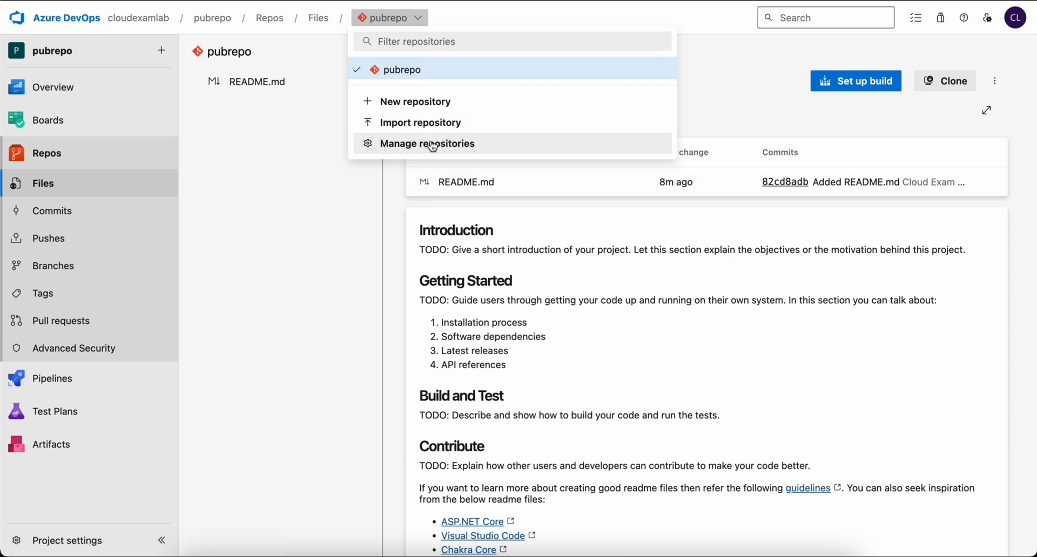
pyautogui.click(429, 144)
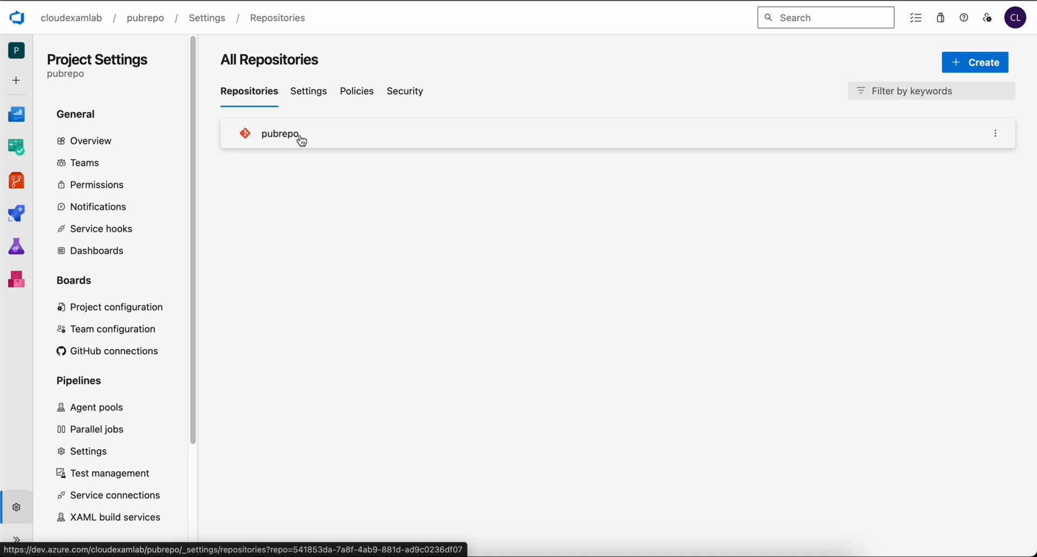
pyautogui.moveTo(289, 140)
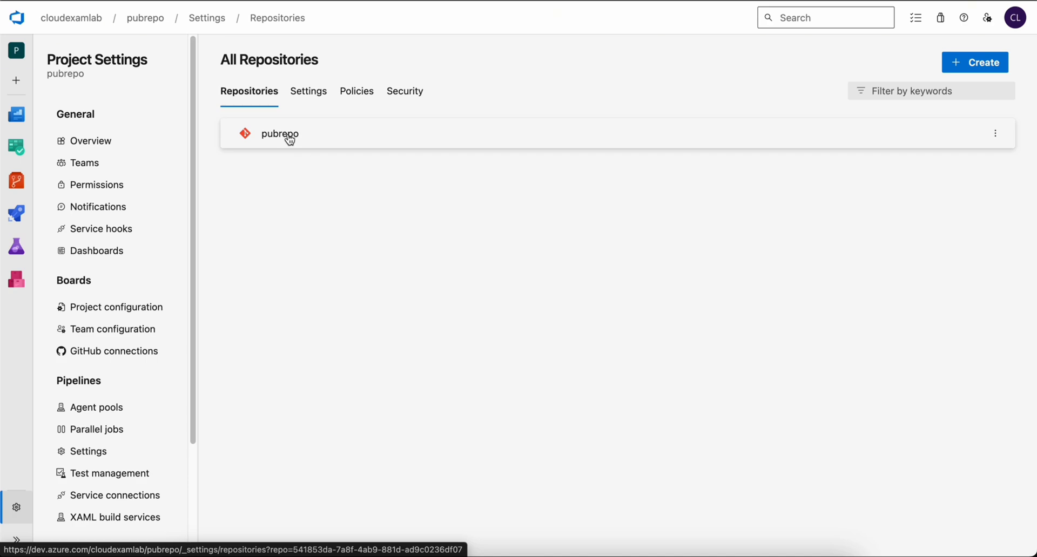
pyautogui.click(279, 134)
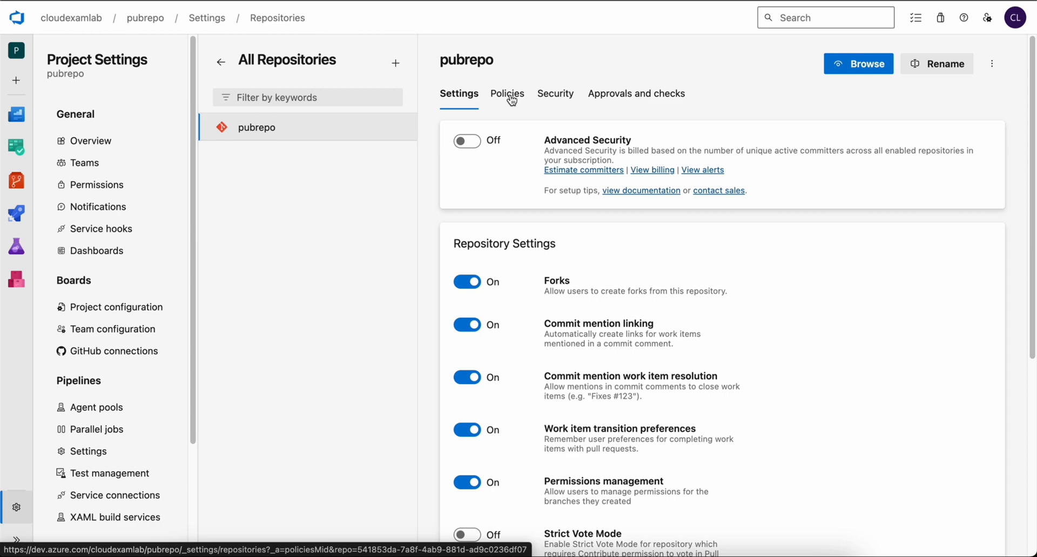
# Show the main branch's policies page, with all policies still off.
pyautogui.click(507, 92)
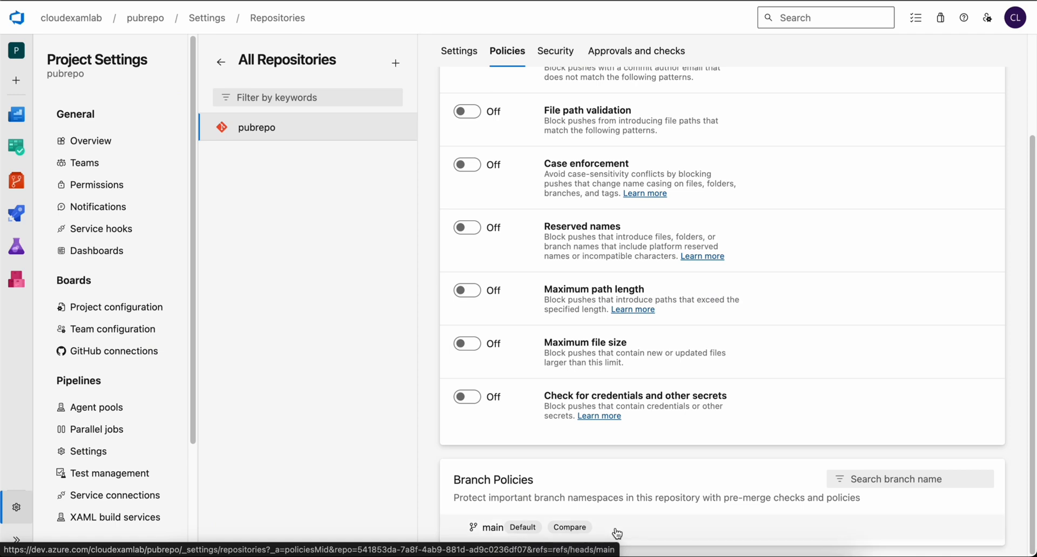
pyautogui.click(492, 527)
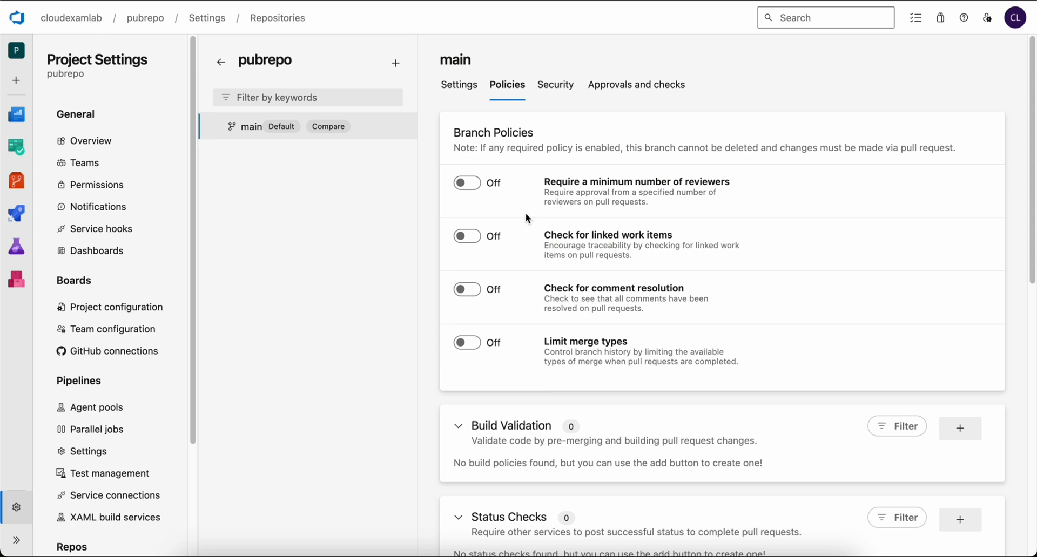
pyautogui.moveTo(531, 190)
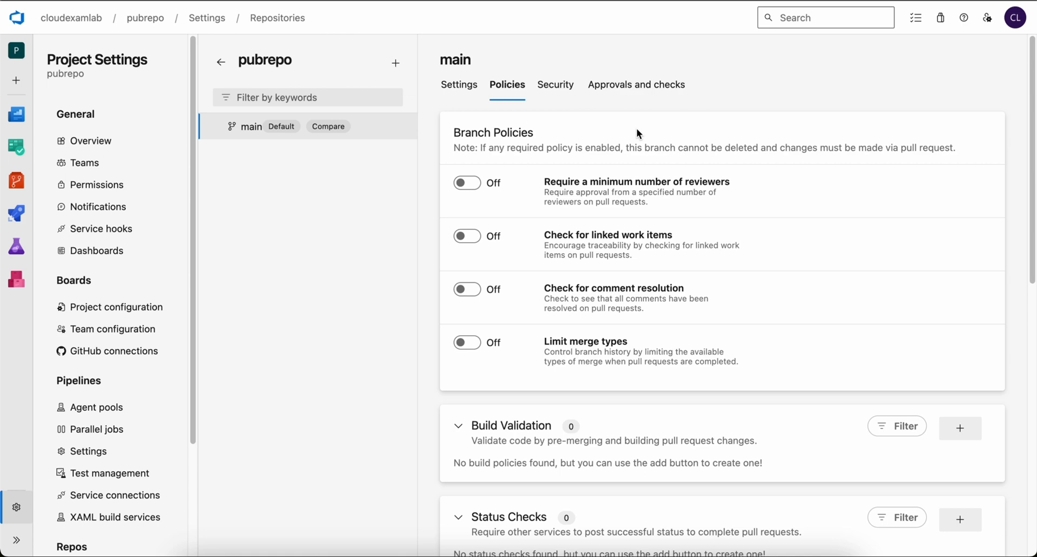
pyautogui.moveTo(428, 212)
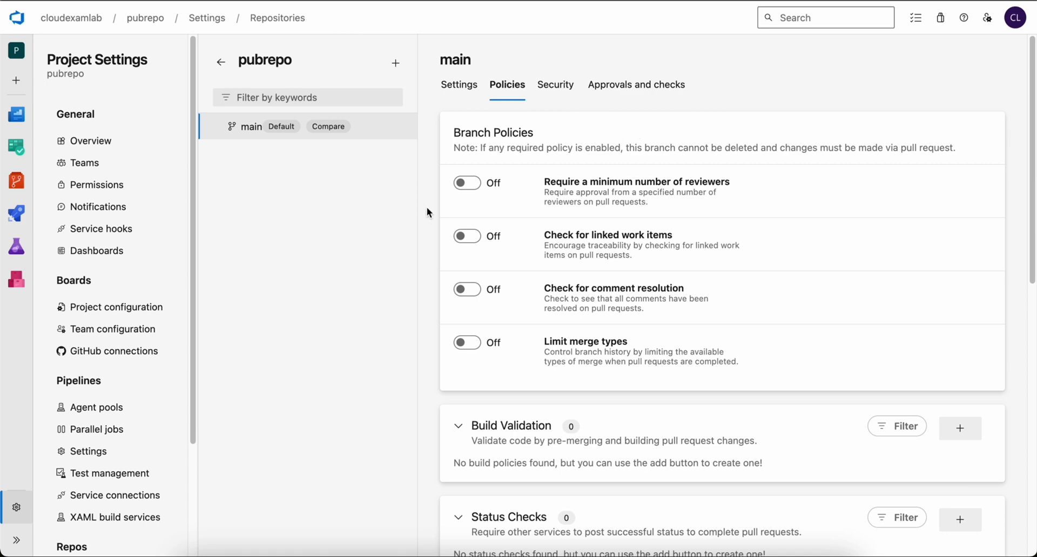
# Require 1 reviewer on main with self-approval allowed, and enable the linked work items check.
pyautogui.click(467, 184)
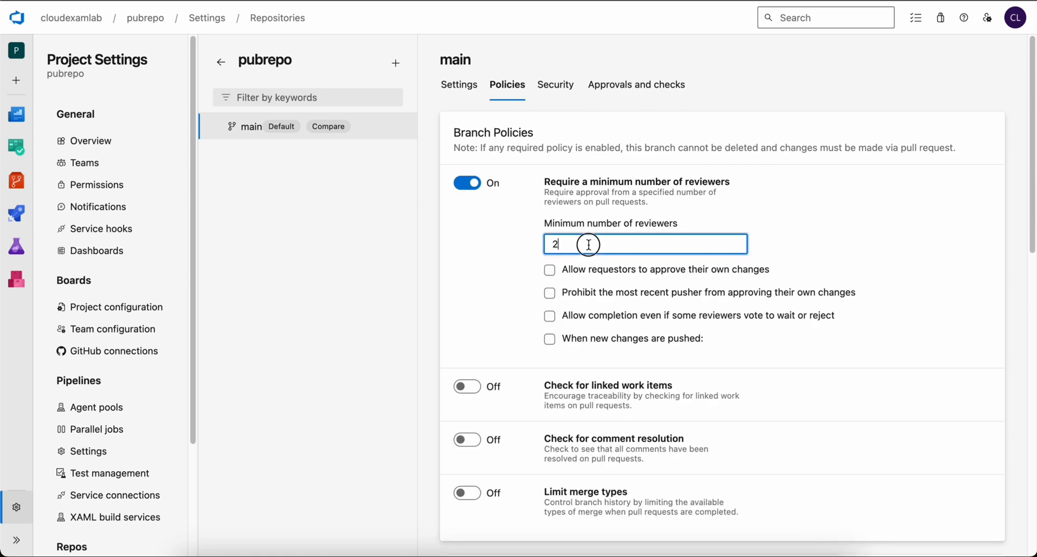
pyautogui.write('1')
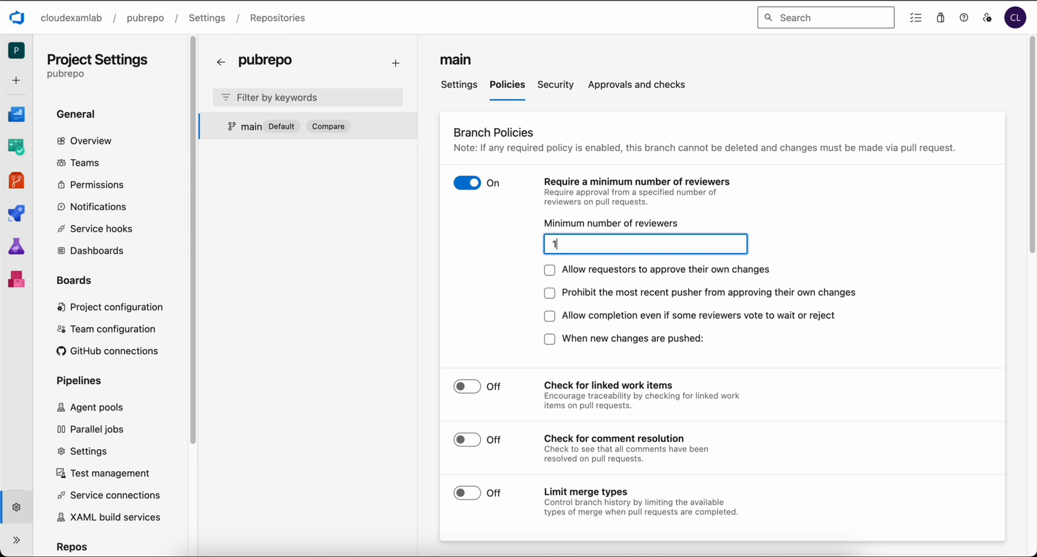
pyautogui.click(549, 270)
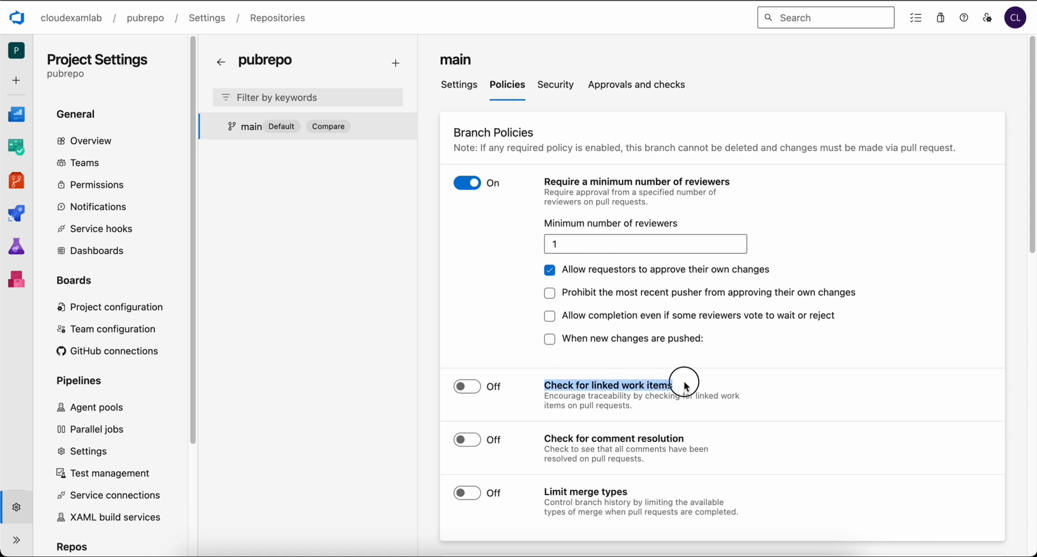
pyautogui.click(466, 386)
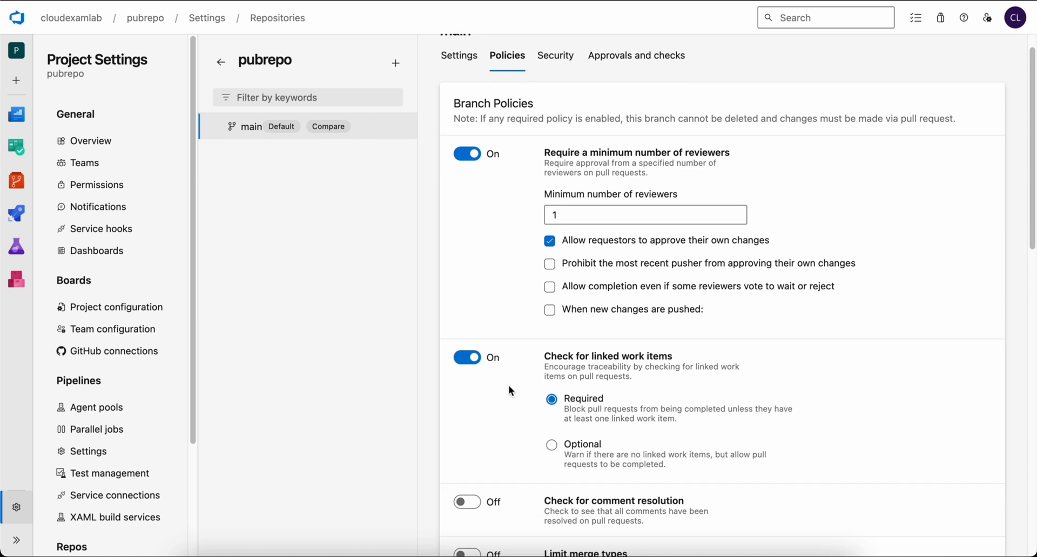
pyautogui.scroll(-3)
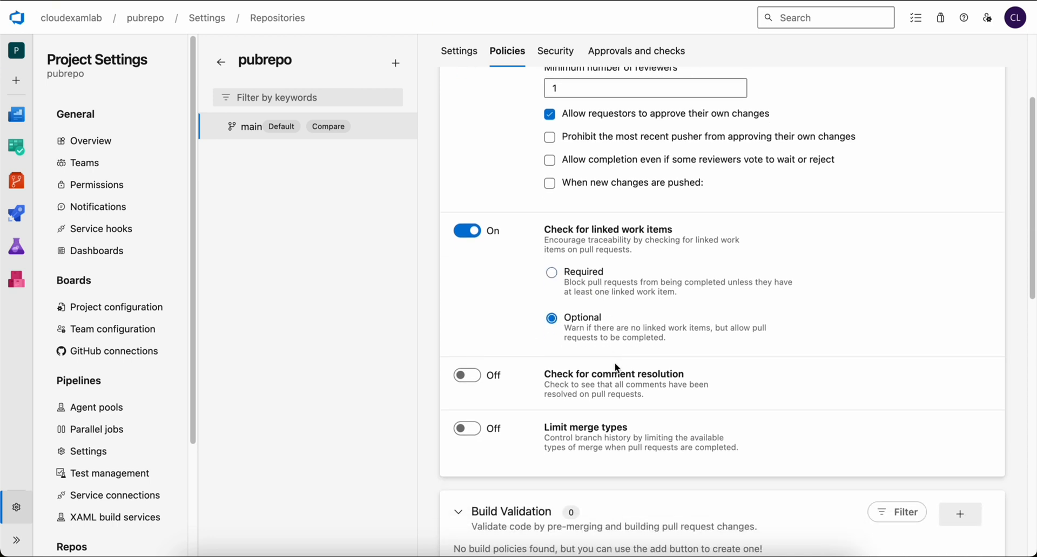
pyautogui.moveTo(555, 378)
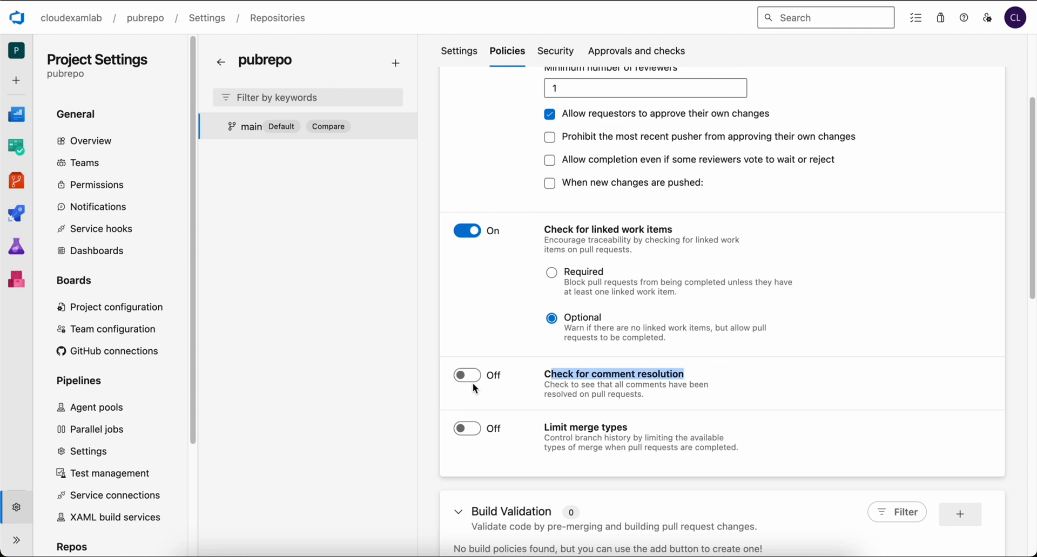
# Enable comment resolution and limit merge types to basic merge only, no rebase or fast-forward.
pyautogui.click(467, 375)
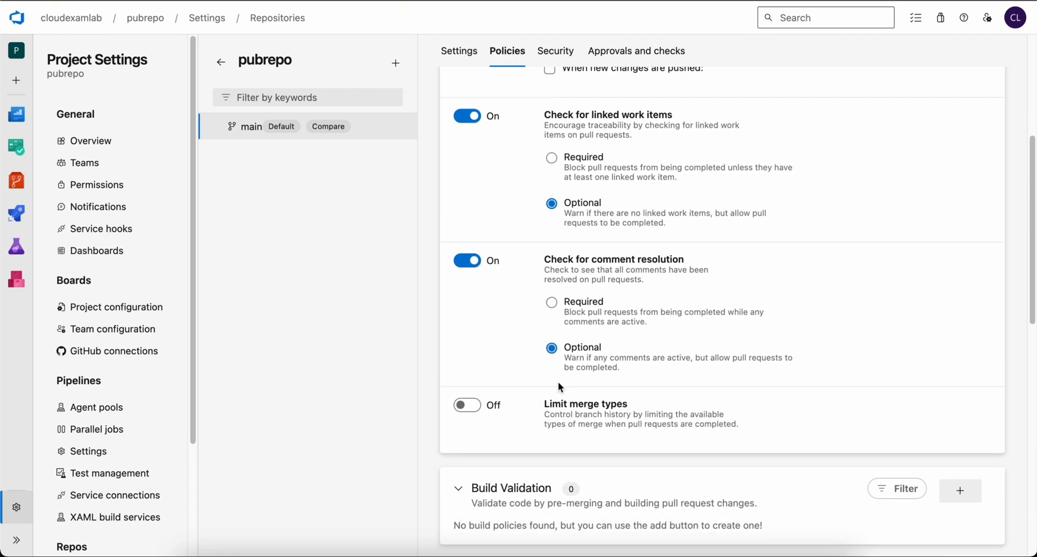
pyautogui.click(466, 405)
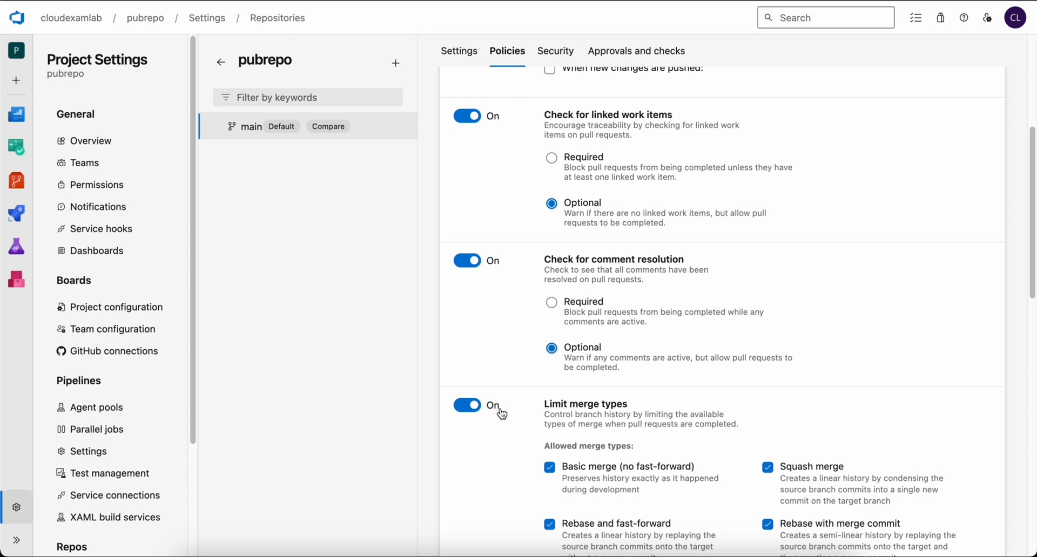
pyautogui.scroll(-3)
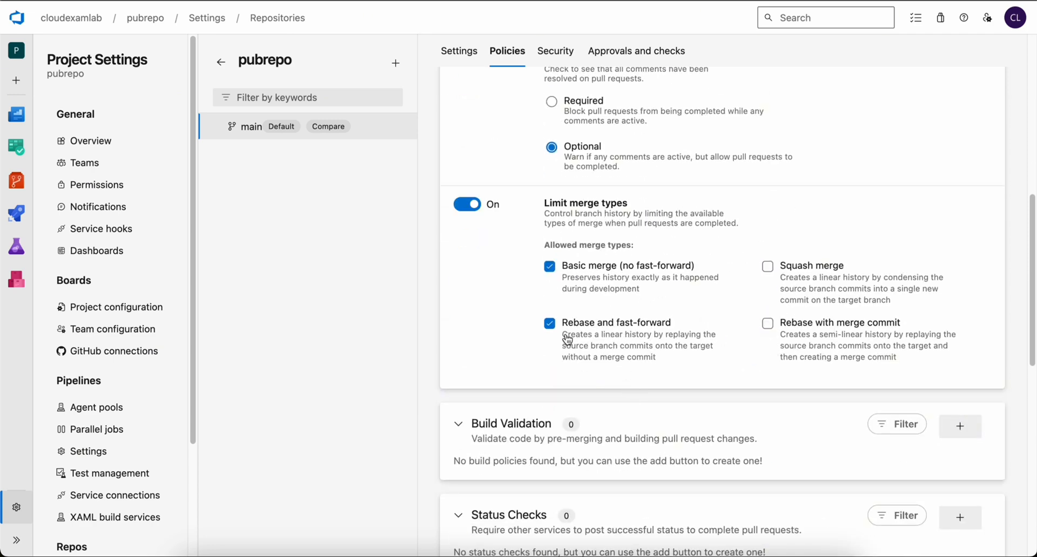
pyautogui.click(549, 323)
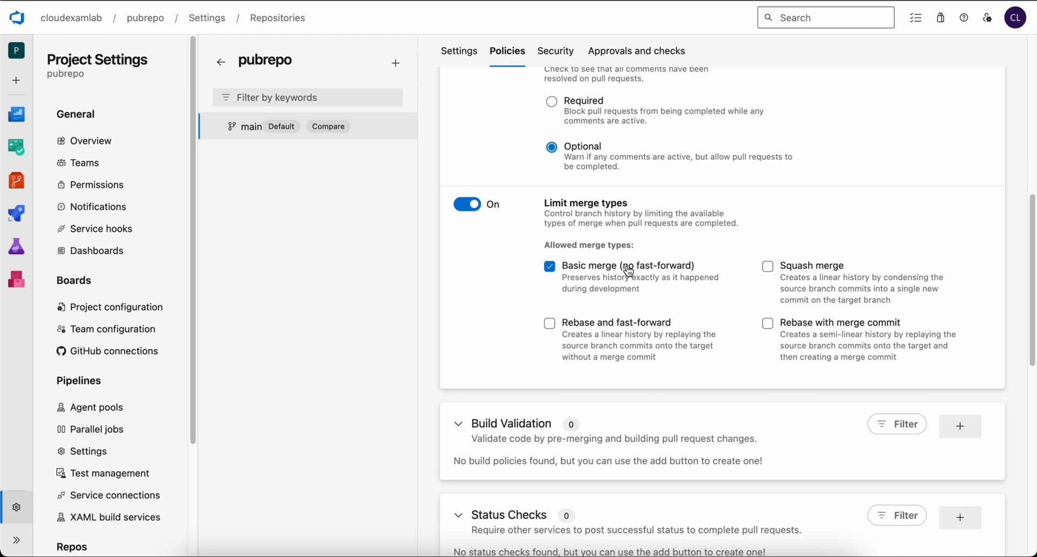
pyautogui.scroll(-3)
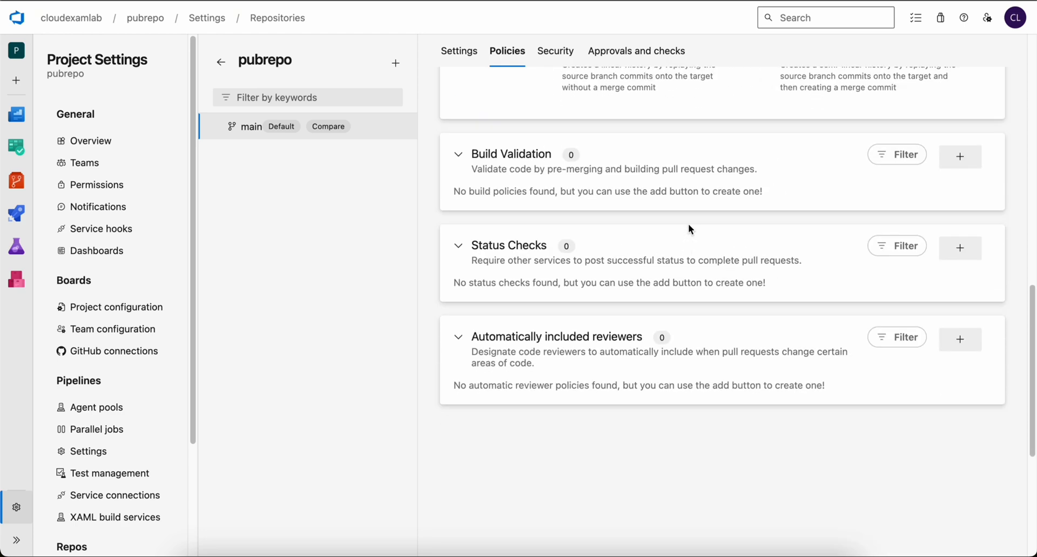
pyautogui.moveTo(458, 162)
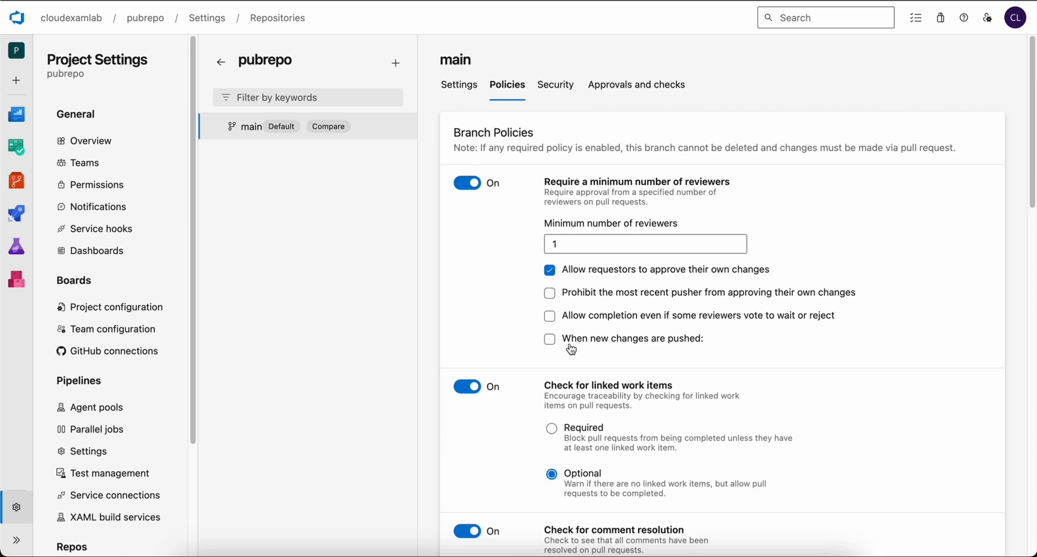
pyautogui.moveTo(219, 60)
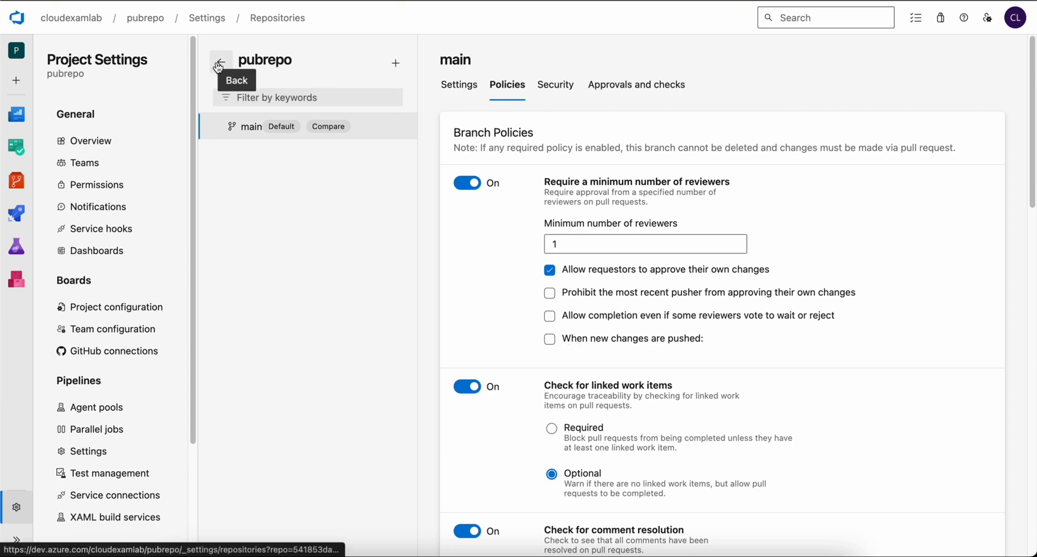
# Leave project settings and show pubrepo's Branches page listing only main.
pyautogui.click(220, 60)
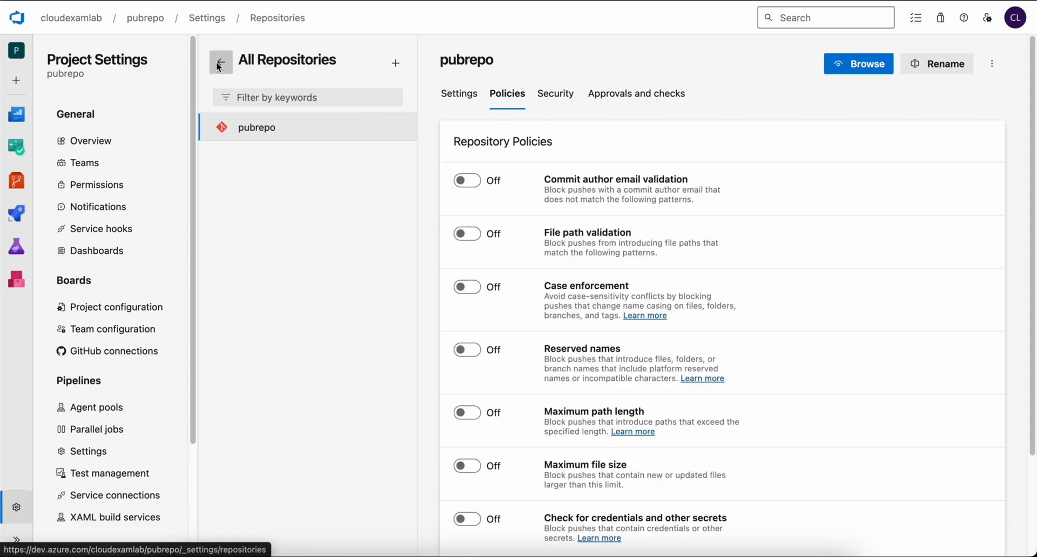
pyautogui.click(221, 60)
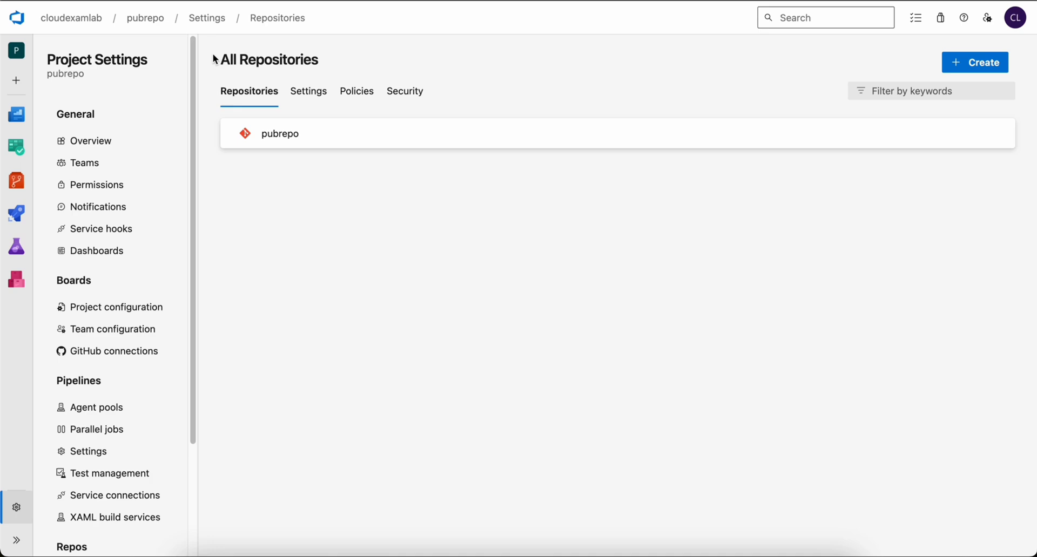
pyautogui.moveTo(145, 18)
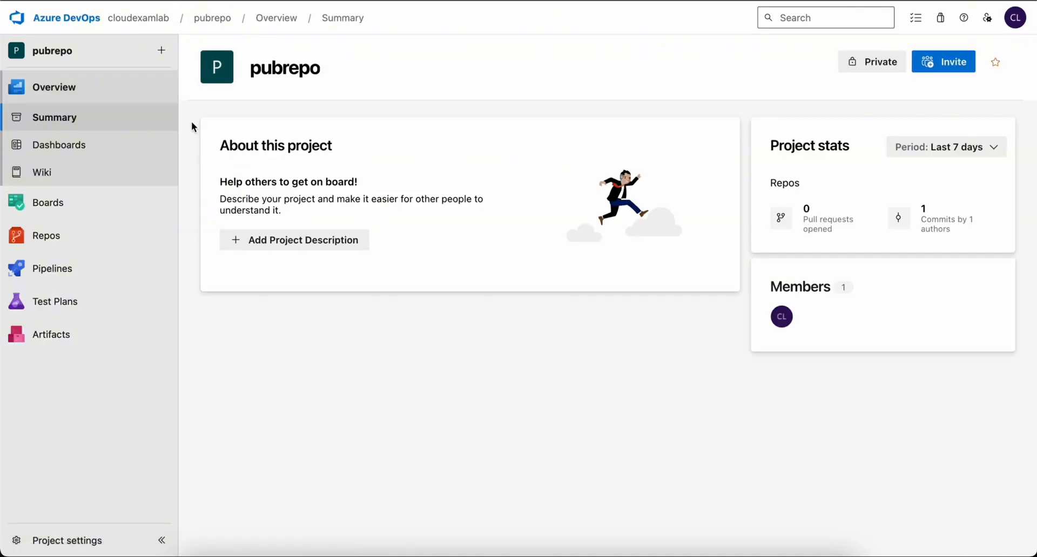
pyautogui.click(47, 235)
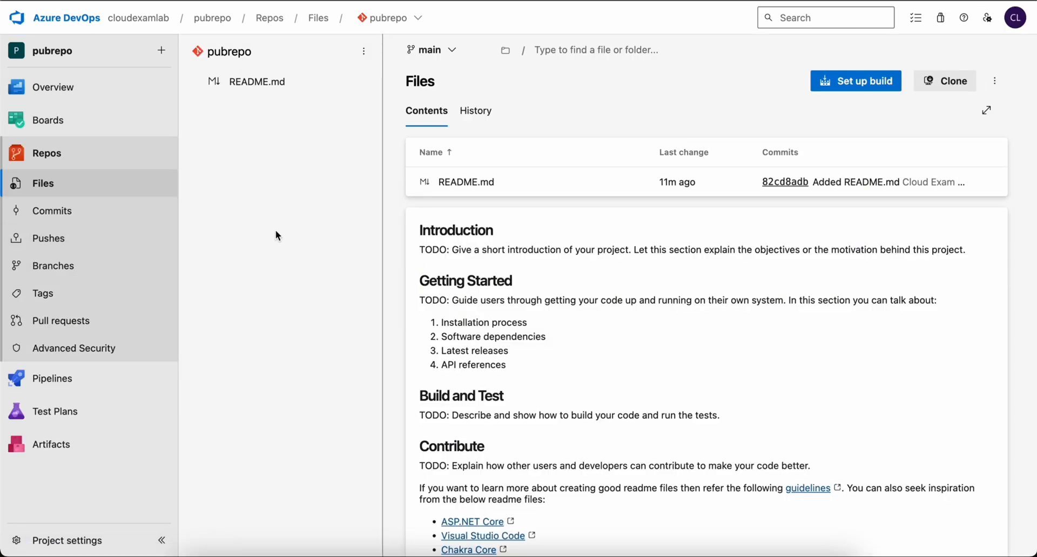
pyautogui.click(54, 264)
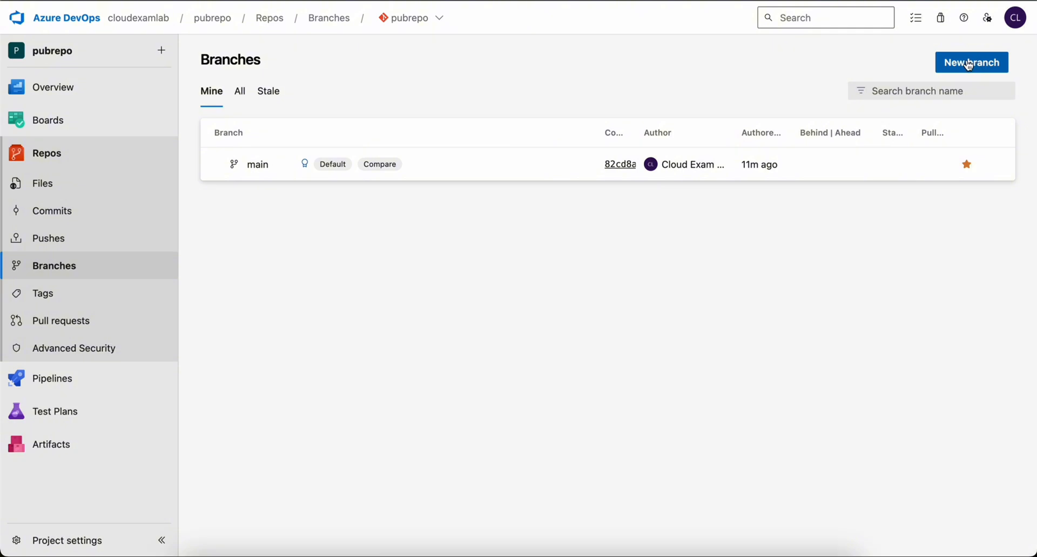
# Create a new branch named feature-1 based on main.
pyautogui.click(970, 62)
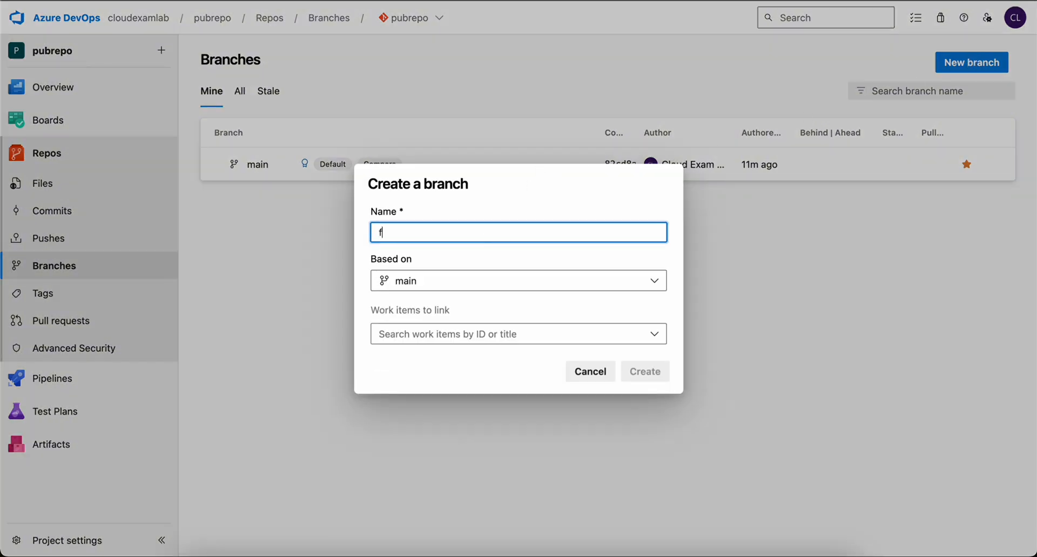
pyautogui.write('eature-')
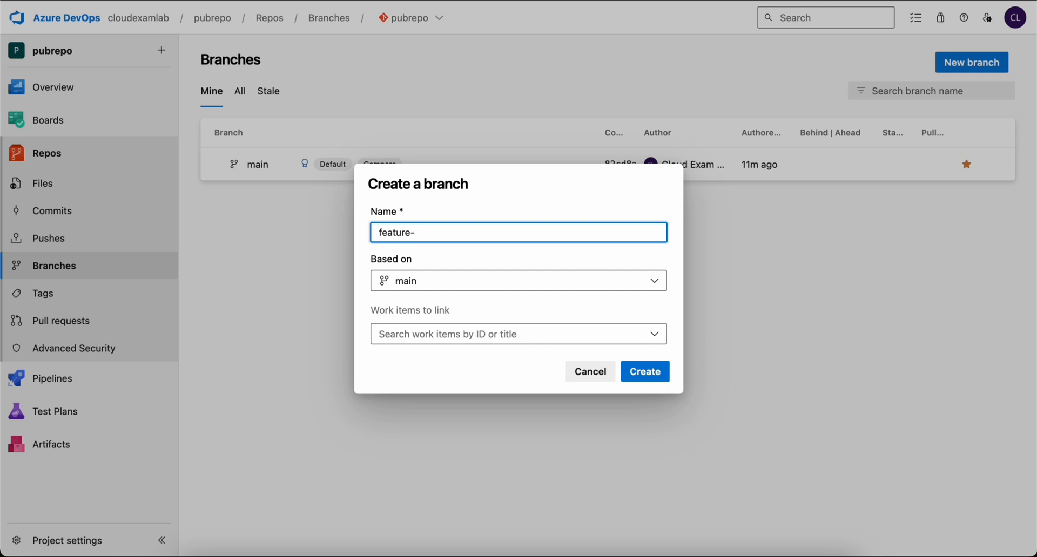
pyautogui.write('1')
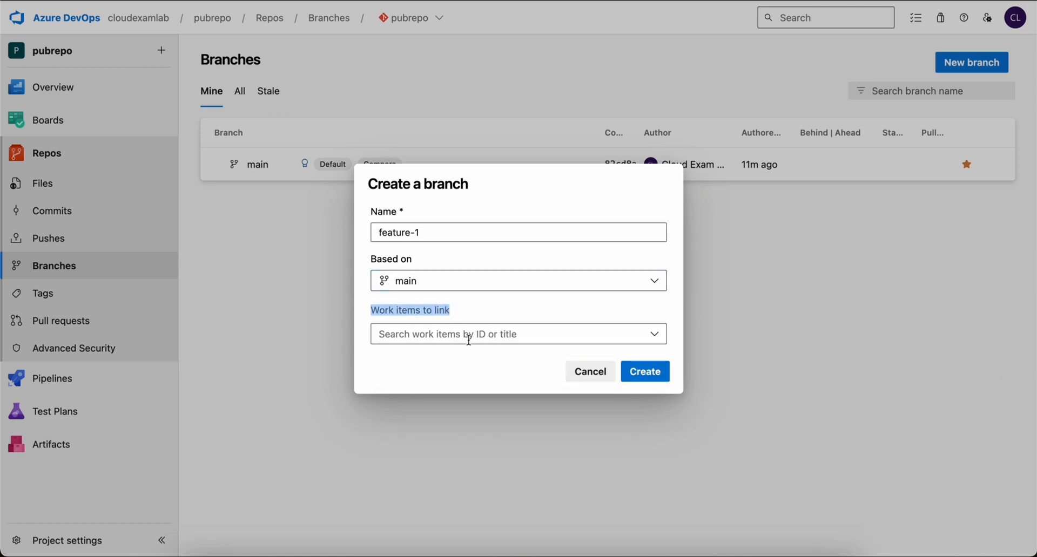
pyautogui.moveTo(644, 370)
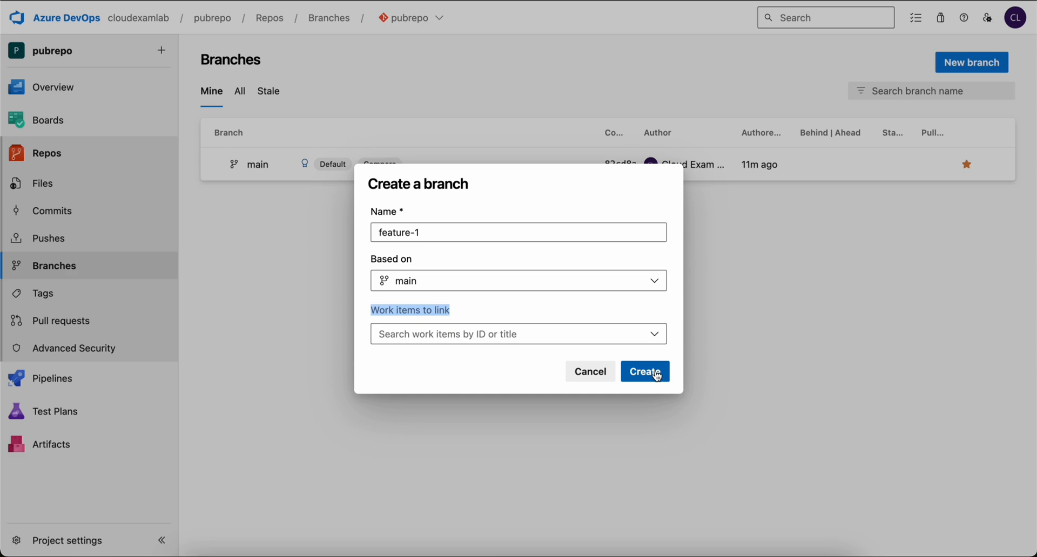
pyautogui.click(644, 370)
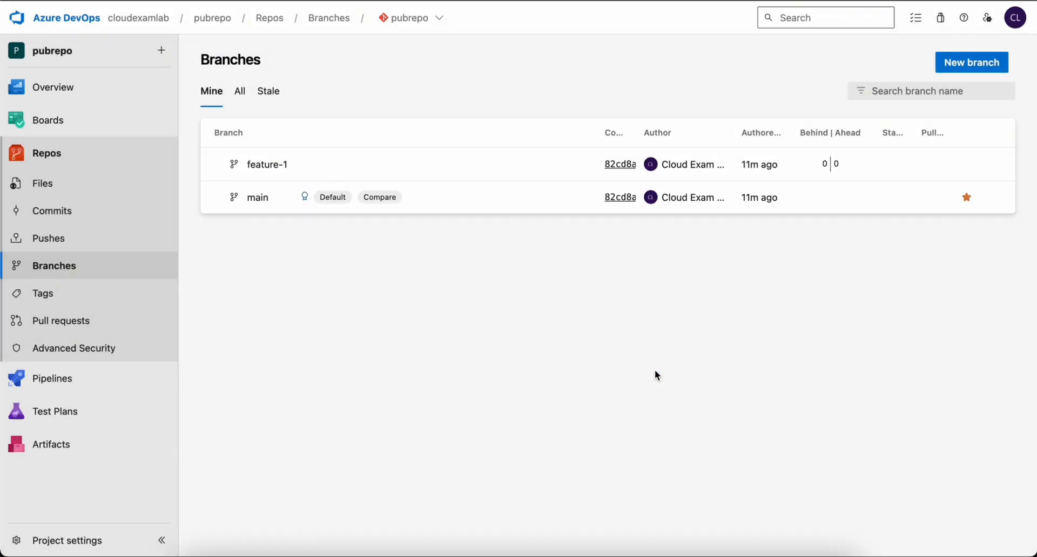
# Start editing README.md on the feature-1 branch at the end of its last line.
pyautogui.click(267, 164)
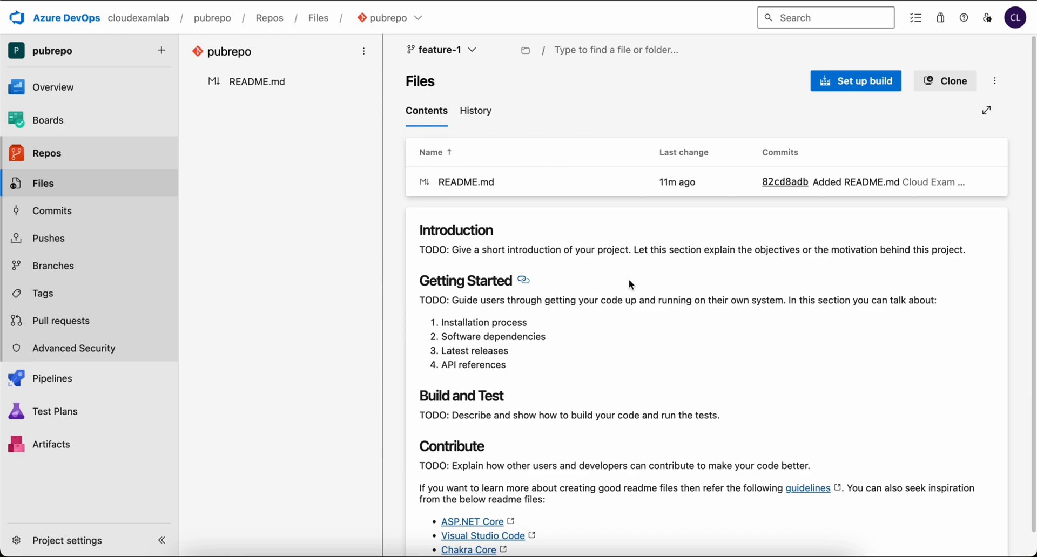
pyautogui.click(257, 81)
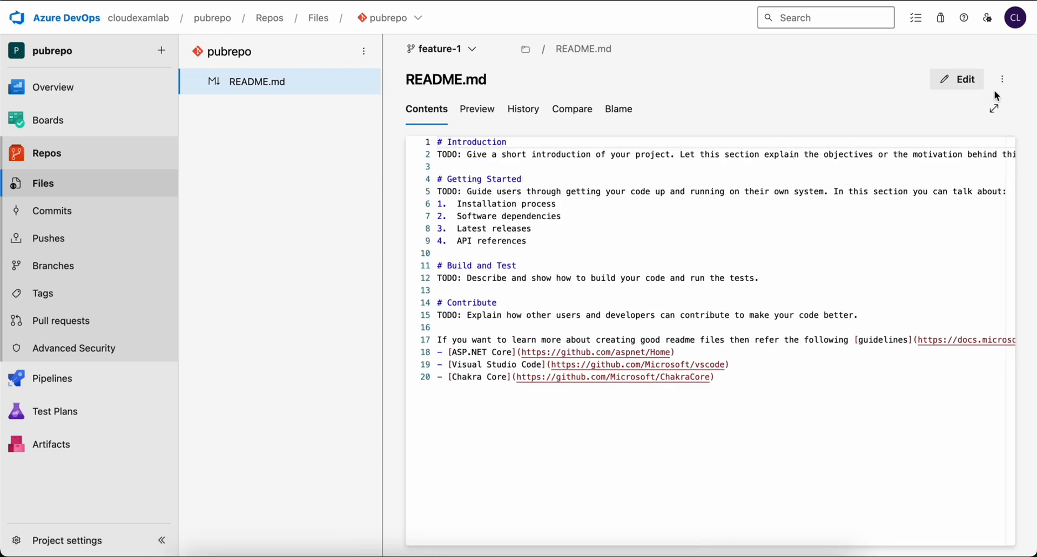
pyautogui.click(956, 79)
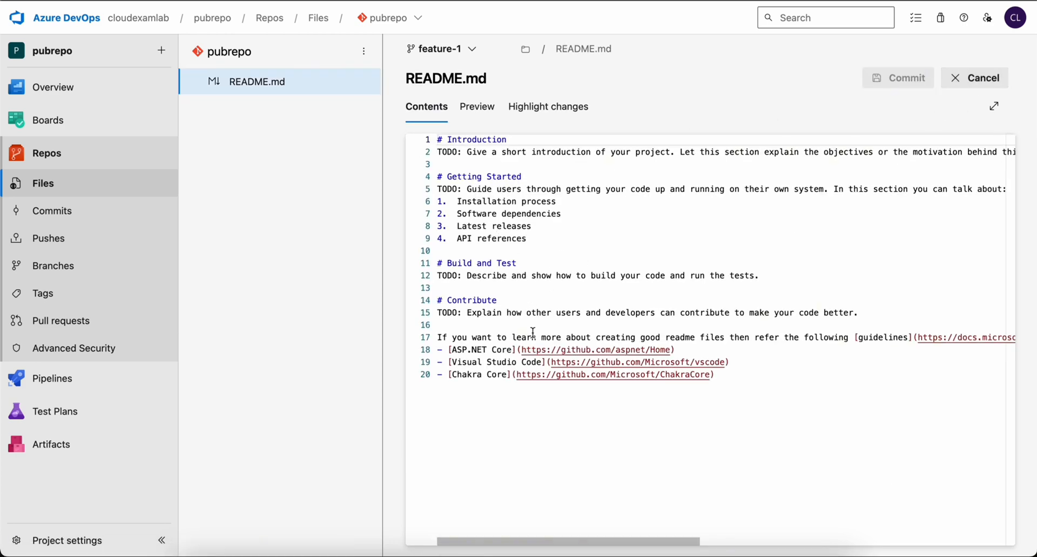
pyautogui.click(714, 375)
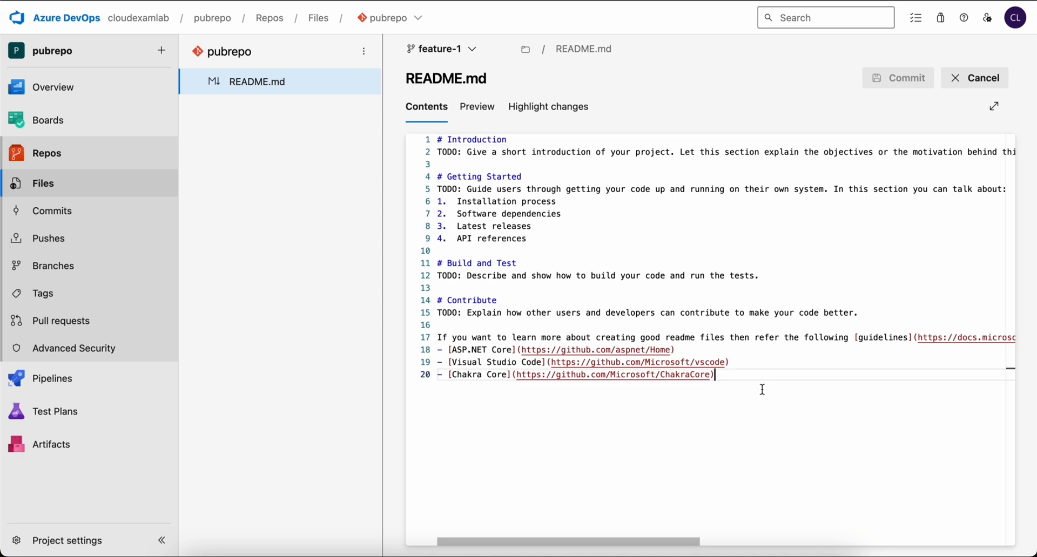
# Add a new line reading '## Added new feature' to README.md.
pyautogui.press('Enter')
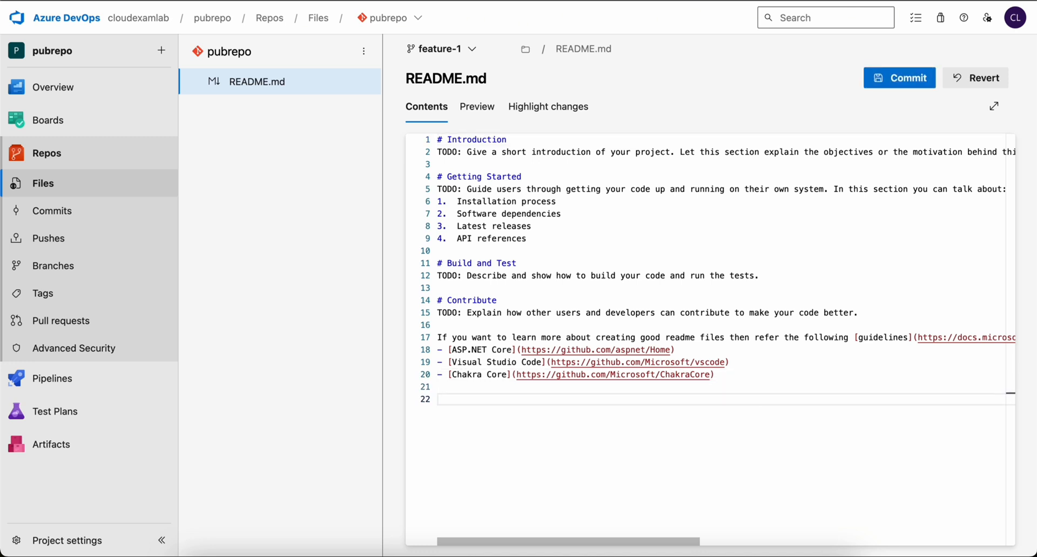
pyautogui.write('## Added')
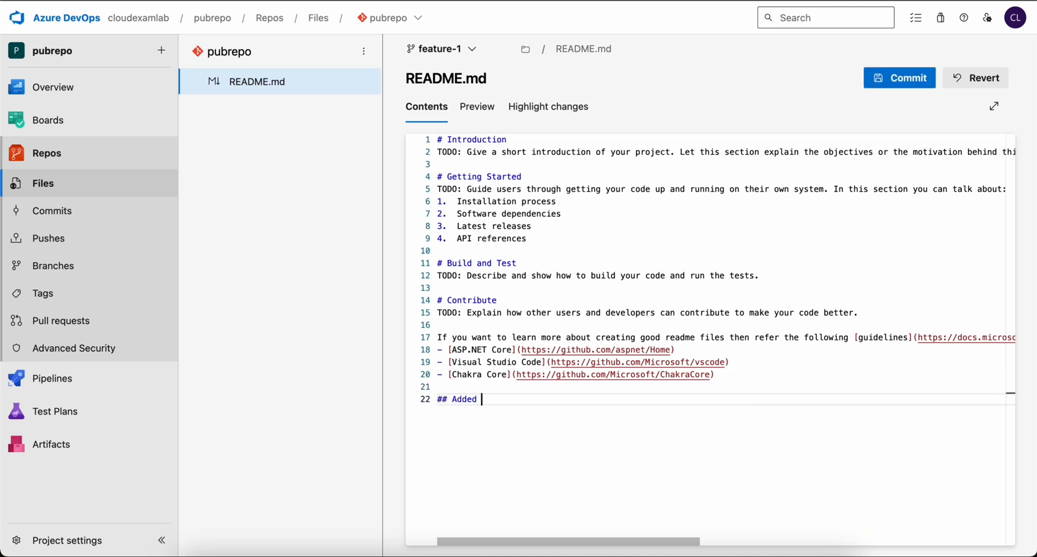
pyautogui.write('new fea')
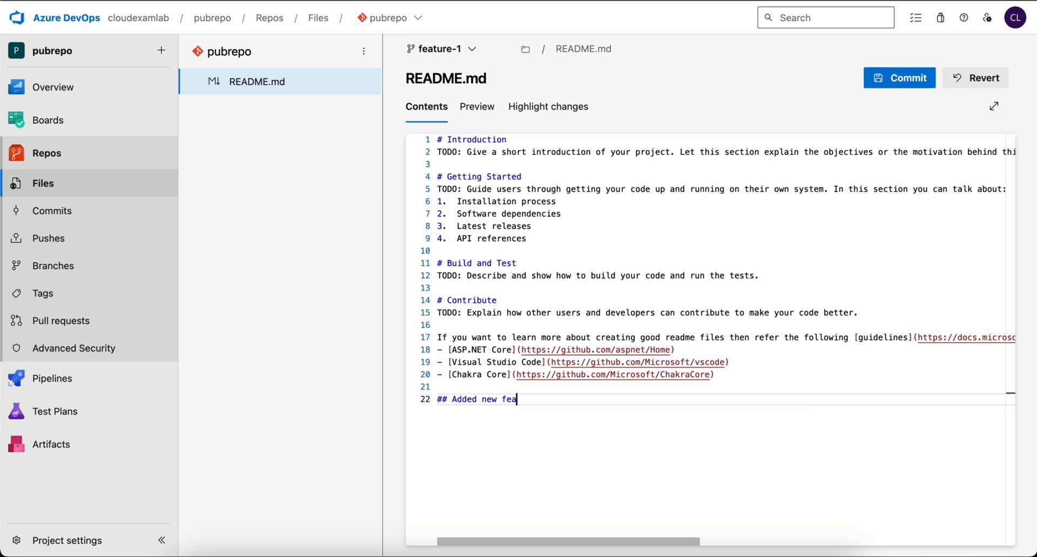
pyautogui.write('ture')
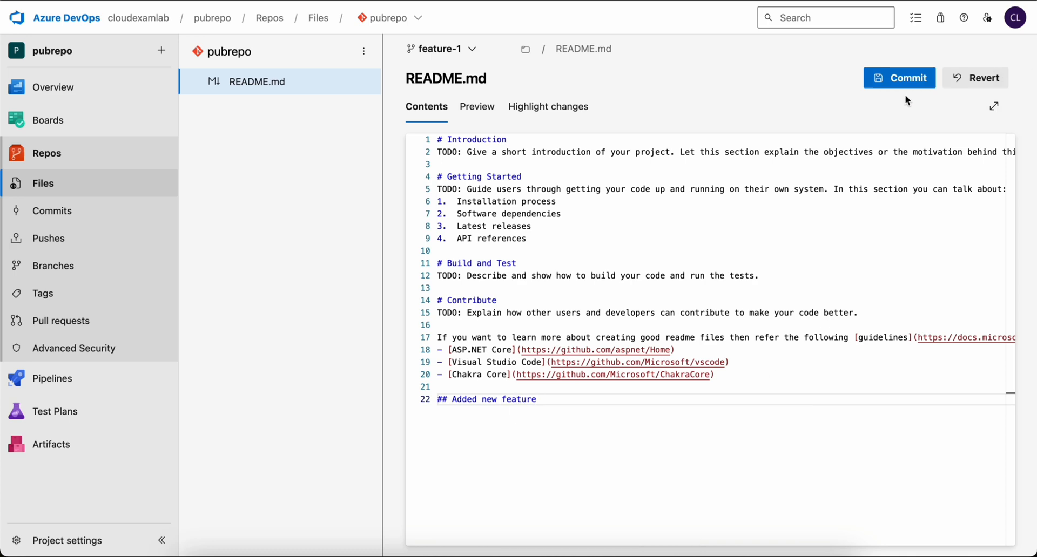
# Commit the README.md edit to feature-1 with the comment 'added new feature'.
pyautogui.click(899, 77)
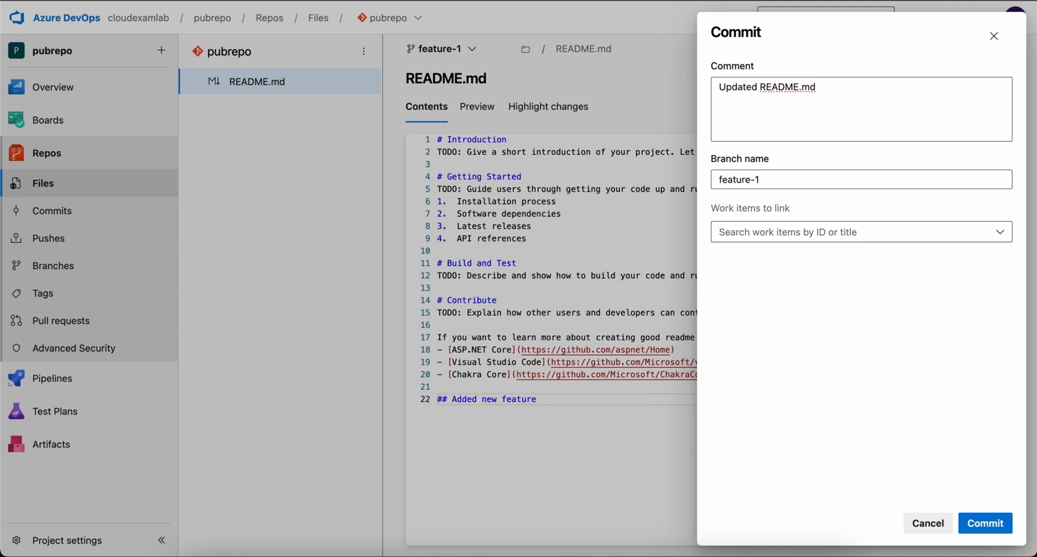
pyautogui.moveTo(828, 92)
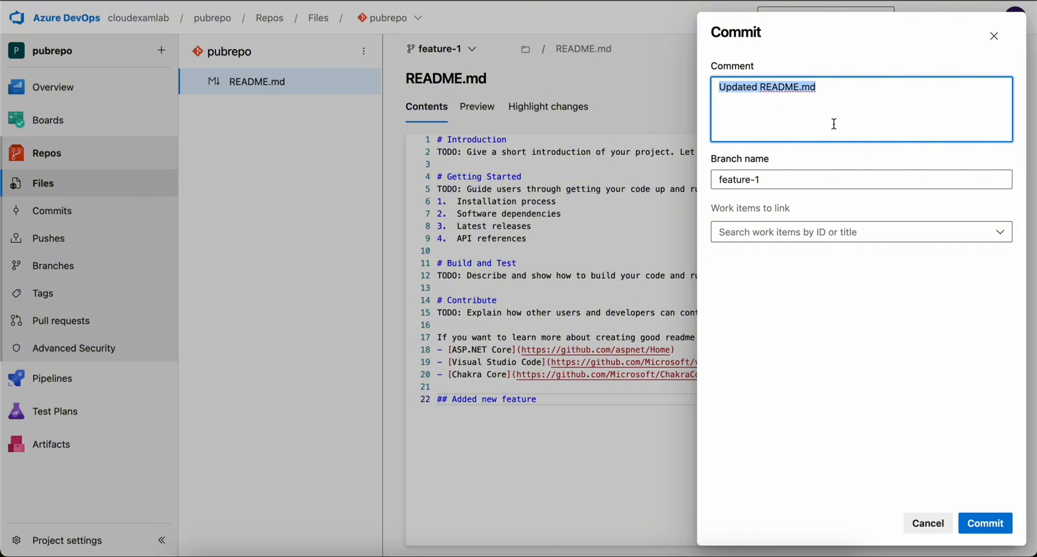
pyautogui.write('added')
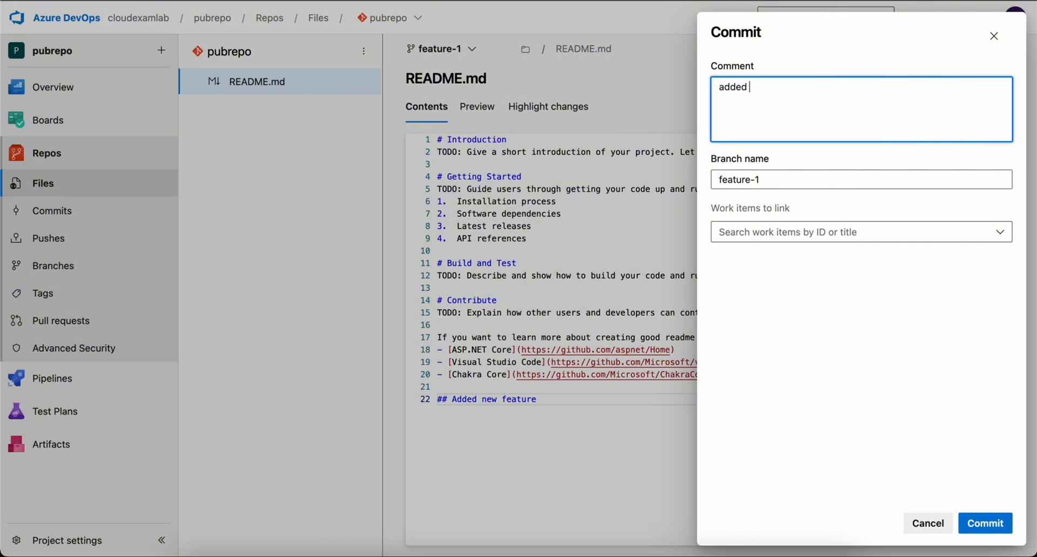
pyautogui.write('new')
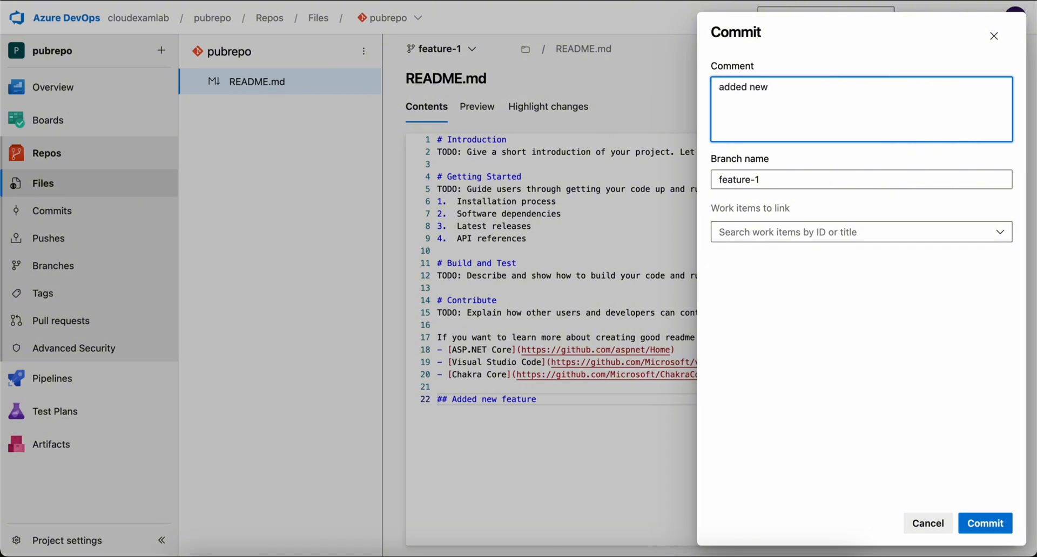
pyautogui.write('feat')
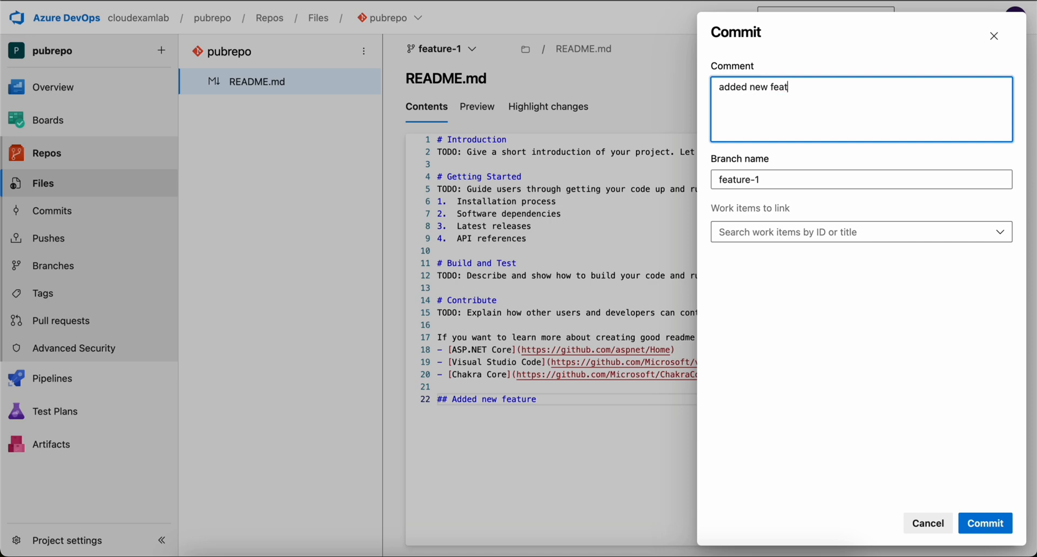
pyautogui.write('ure')
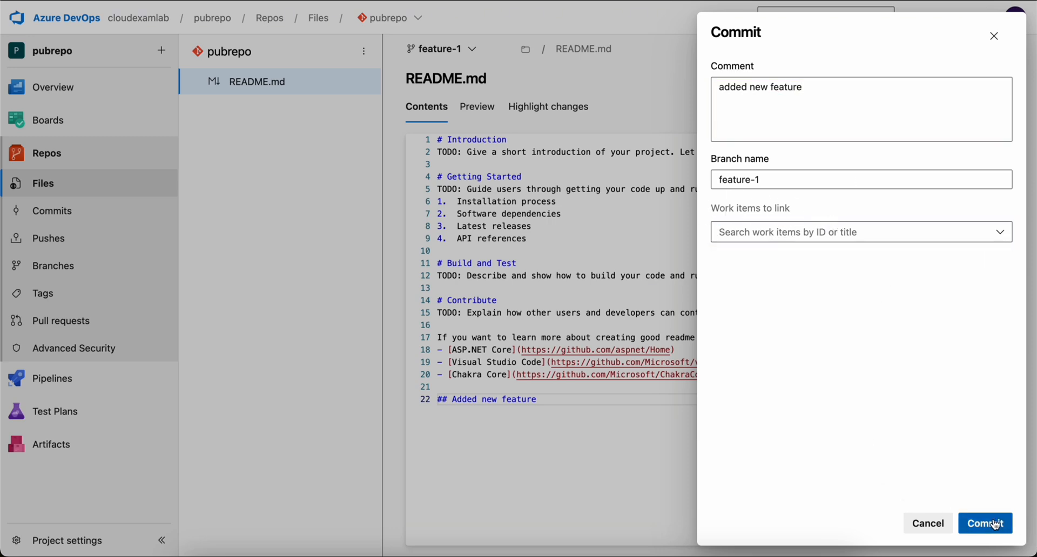
pyautogui.click(985, 524)
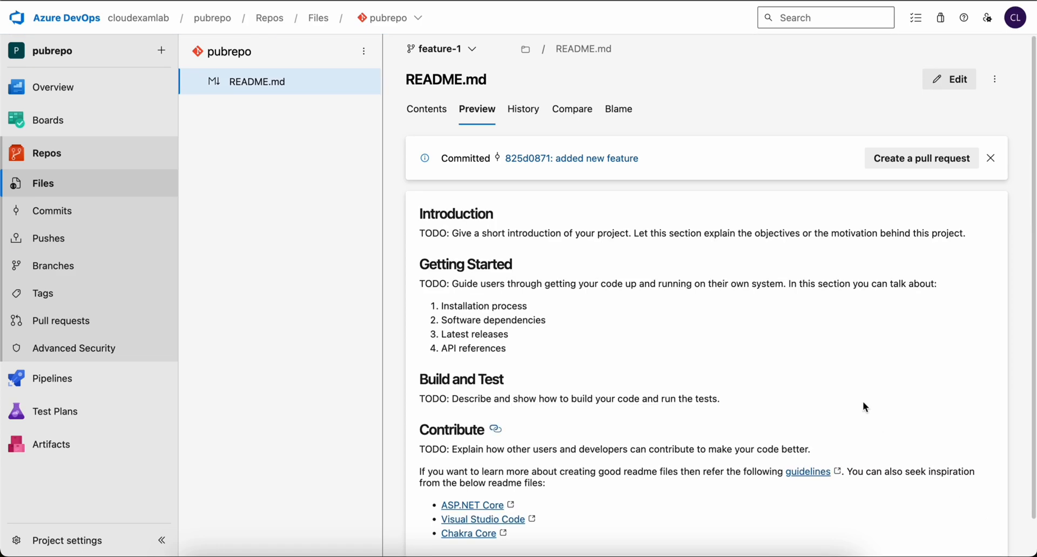
pyautogui.moveTo(920, 158)
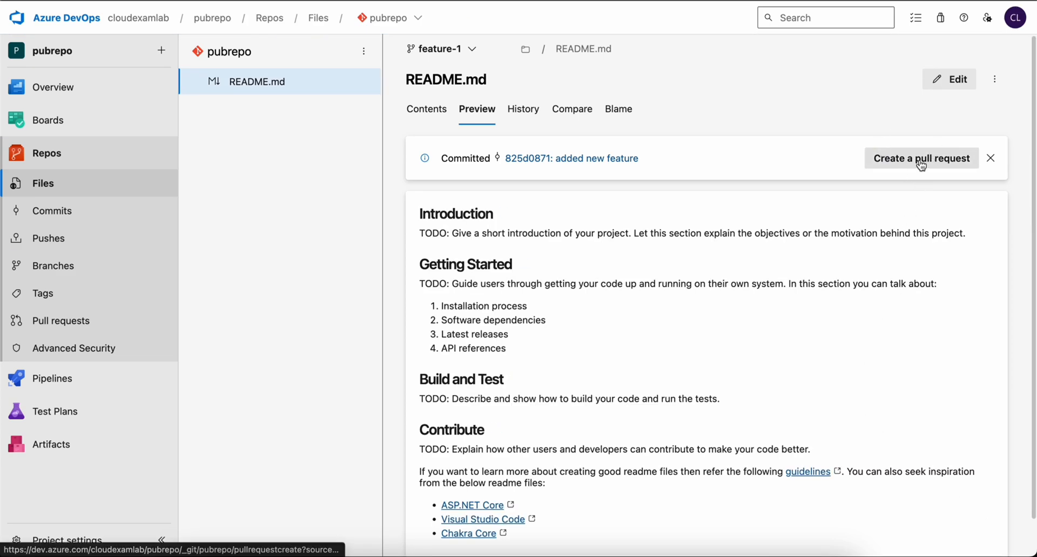
# Create the 'added new feature' pull request from feature-1 into main.
pyautogui.click(920, 157)
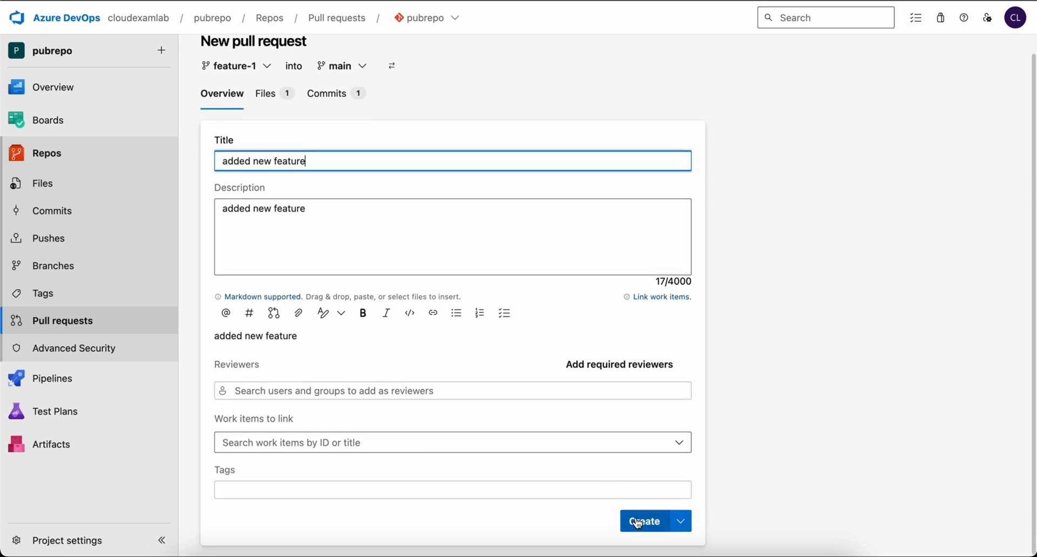
pyautogui.moveTo(706, 332)
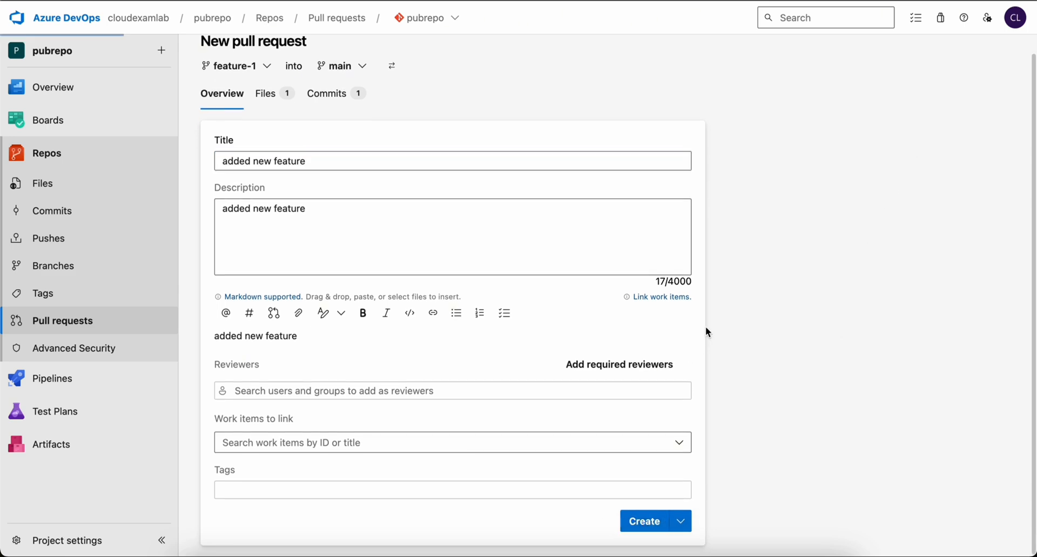
pyautogui.click(643, 521)
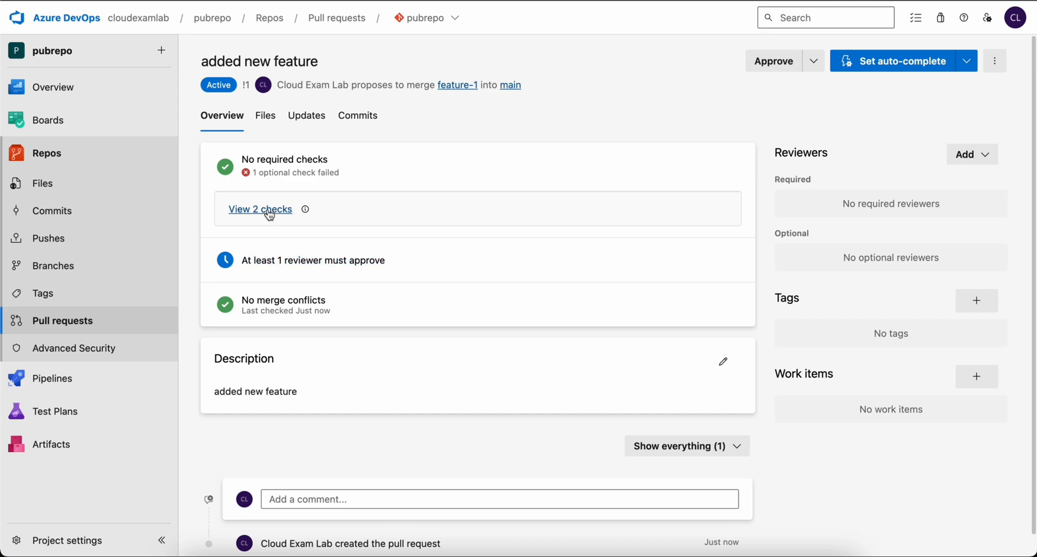
pyautogui.click(259, 208)
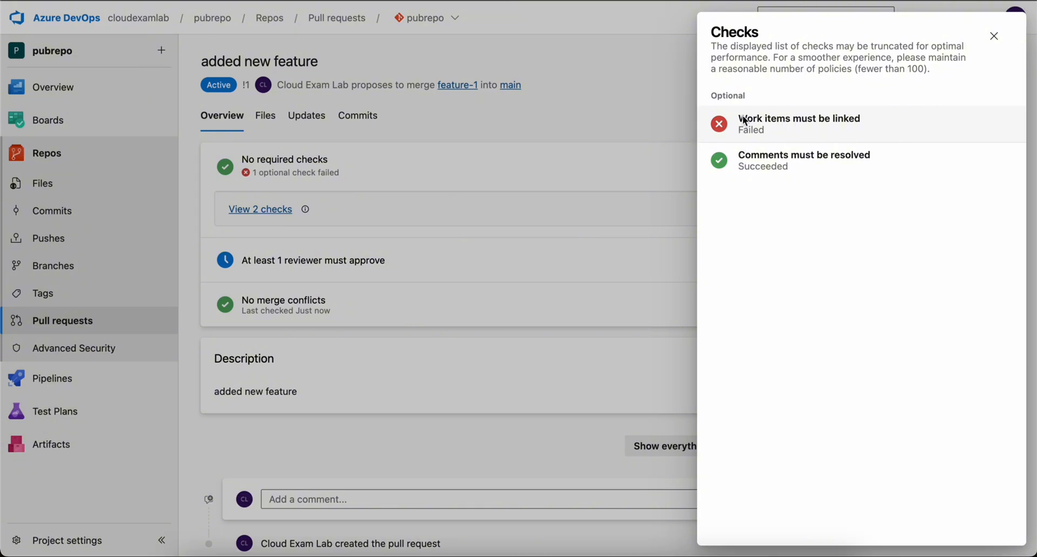
pyautogui.moveTo(756, 170)
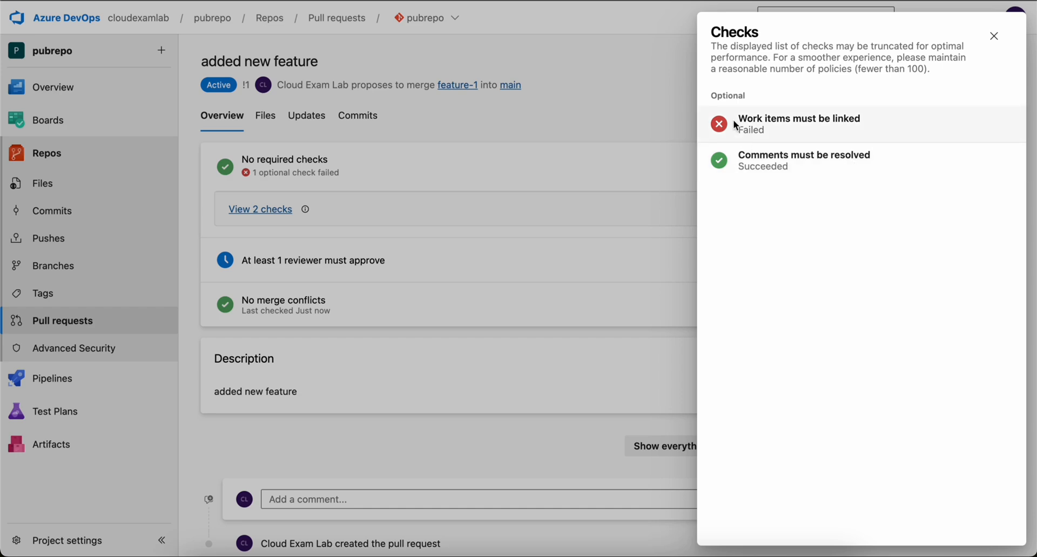
pyautogui.moveTo(992, 37)
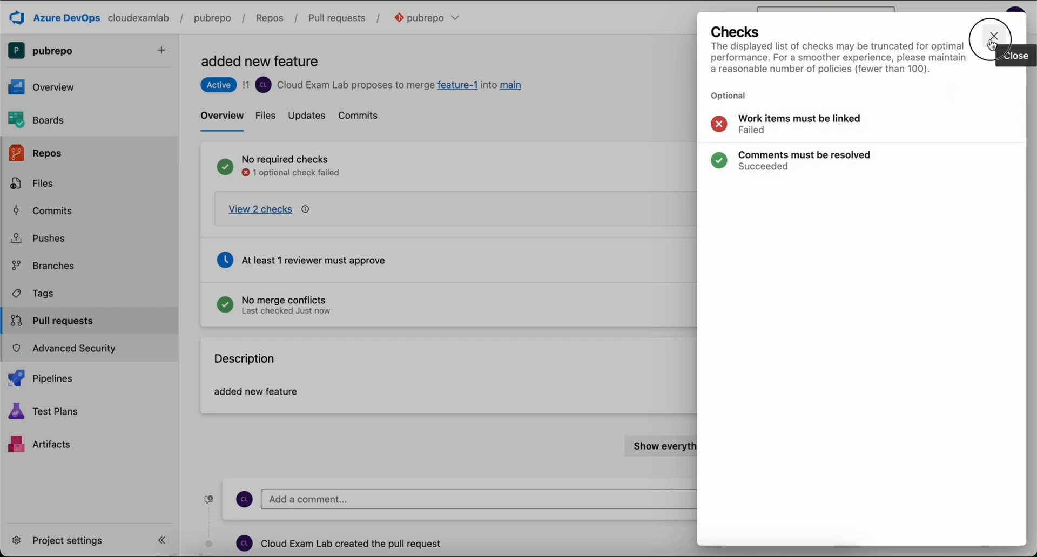
pyautogui.click(991, 36)
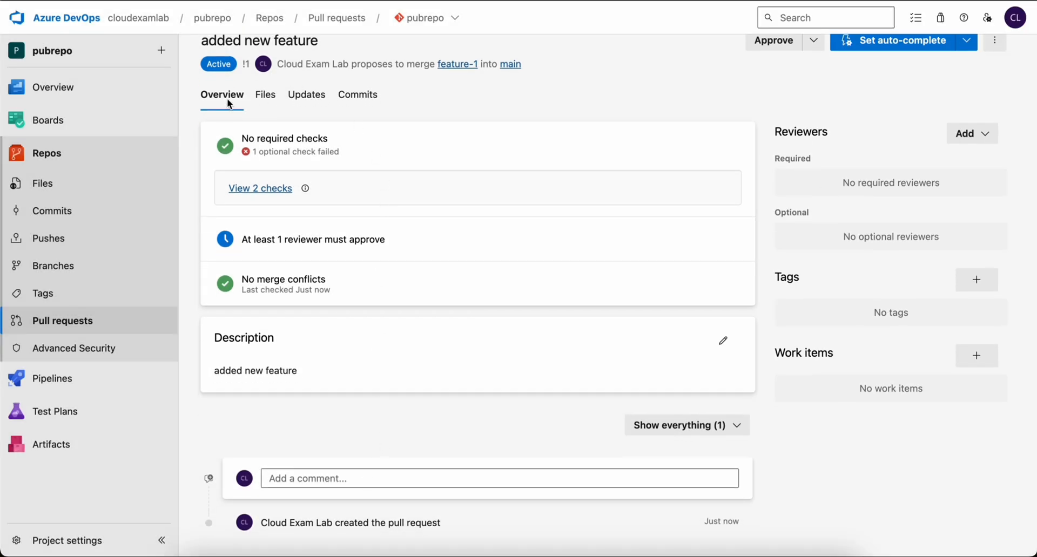
# Comment 'can you add some change here' on README.md line 22 and resolve it.
pyautogui.click(264, 94)
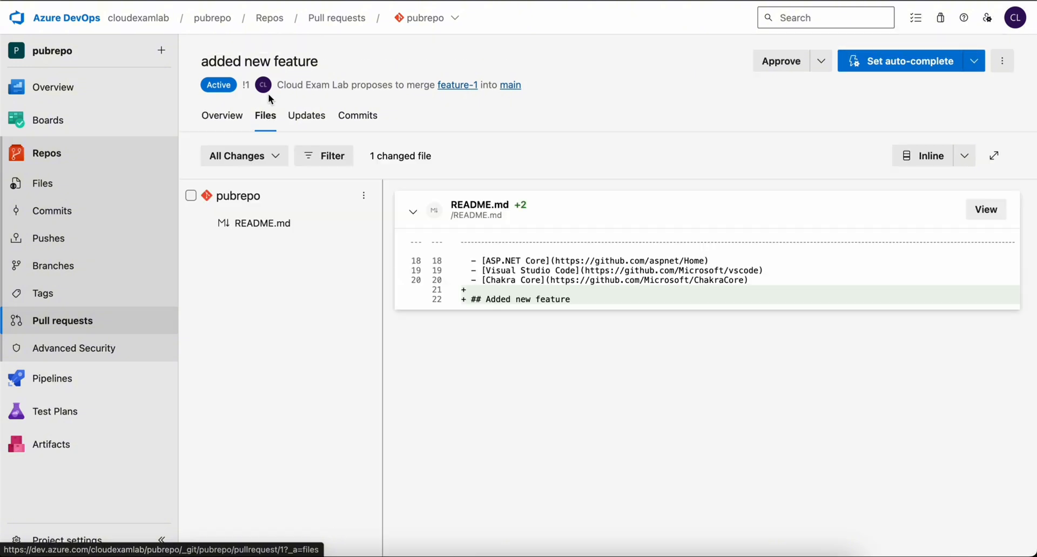
pyautogui.moveTo(508, 204)
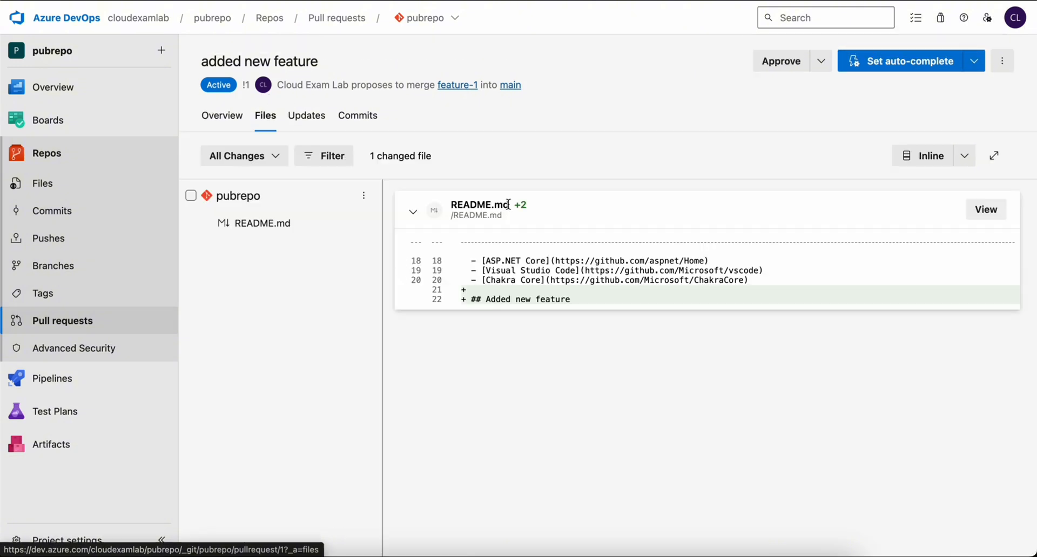
pyautogui.moveTo(573, 302)
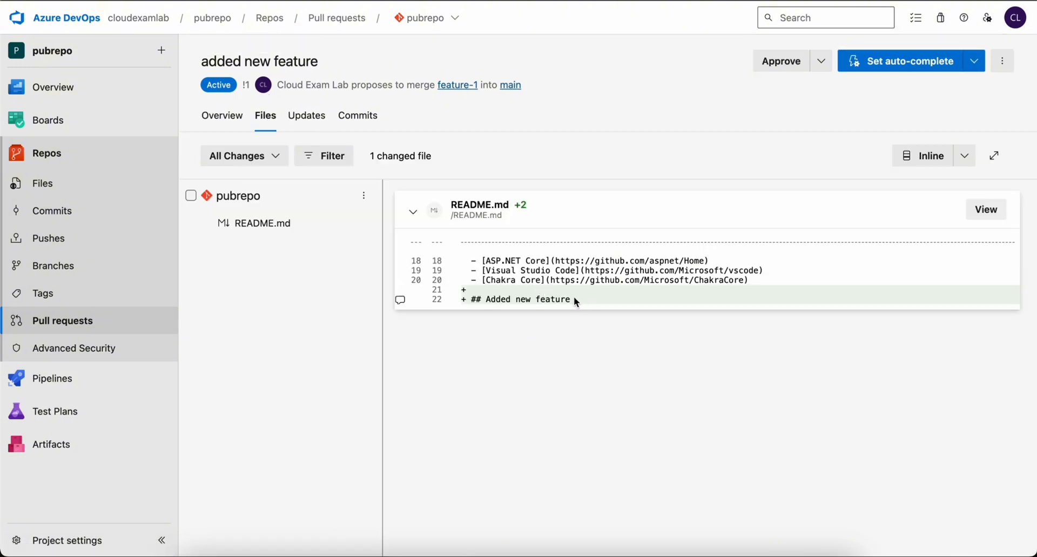
pyautogui.write('can you add some change')
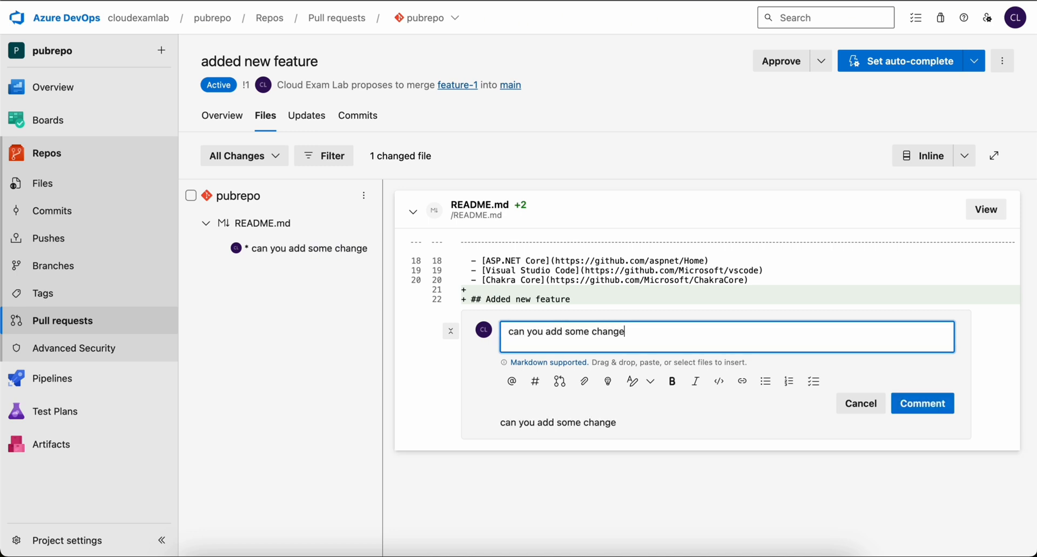
pyautogui.write('here')
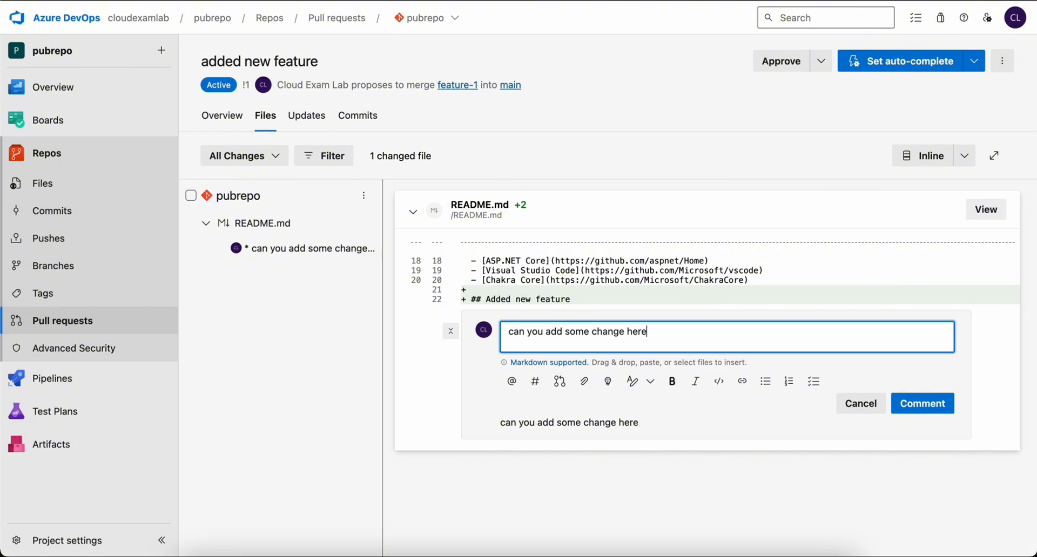
pyautogui.click(921, 402)
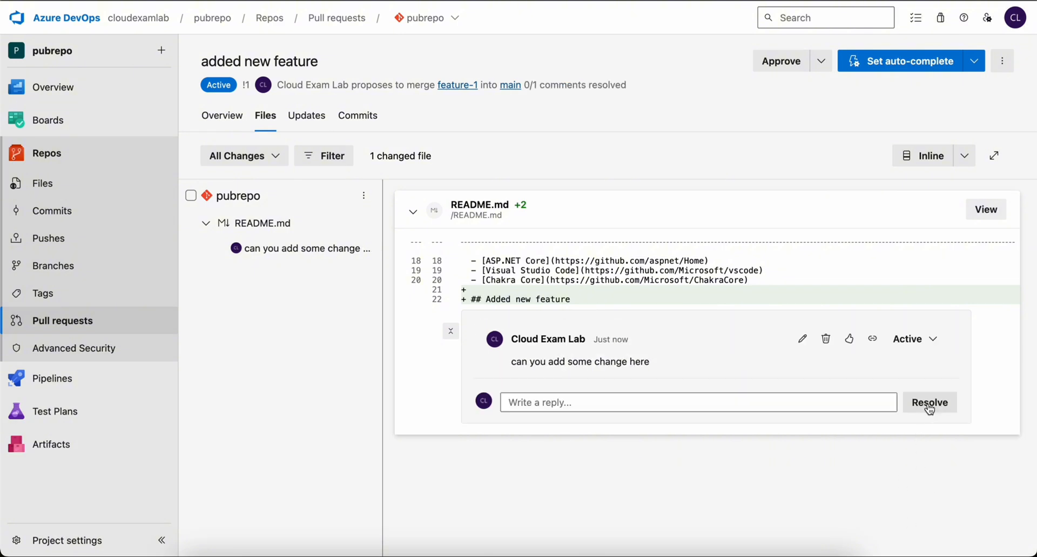
pyautogui.click(929, 402)
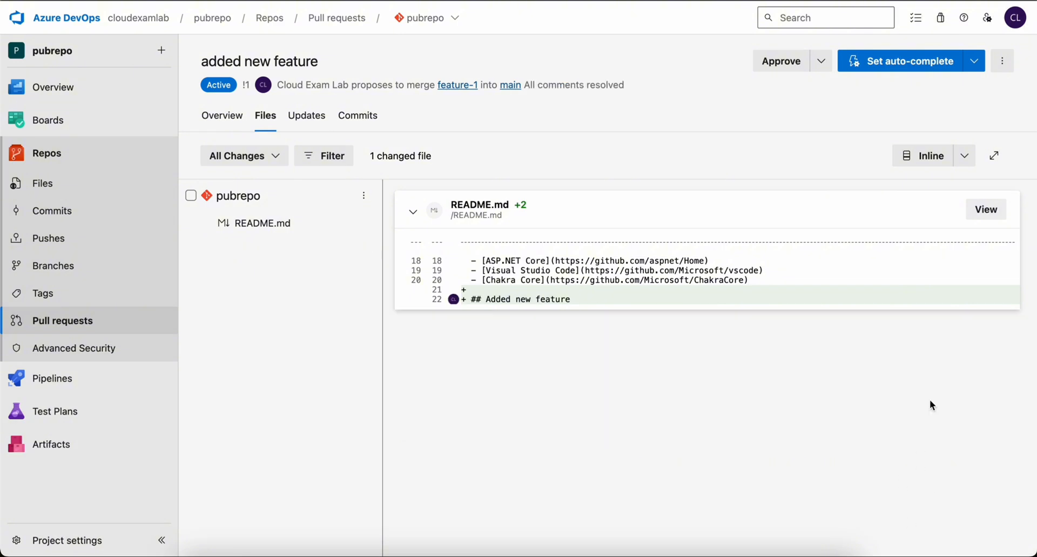
pyautogui.moveTo(221, 115)
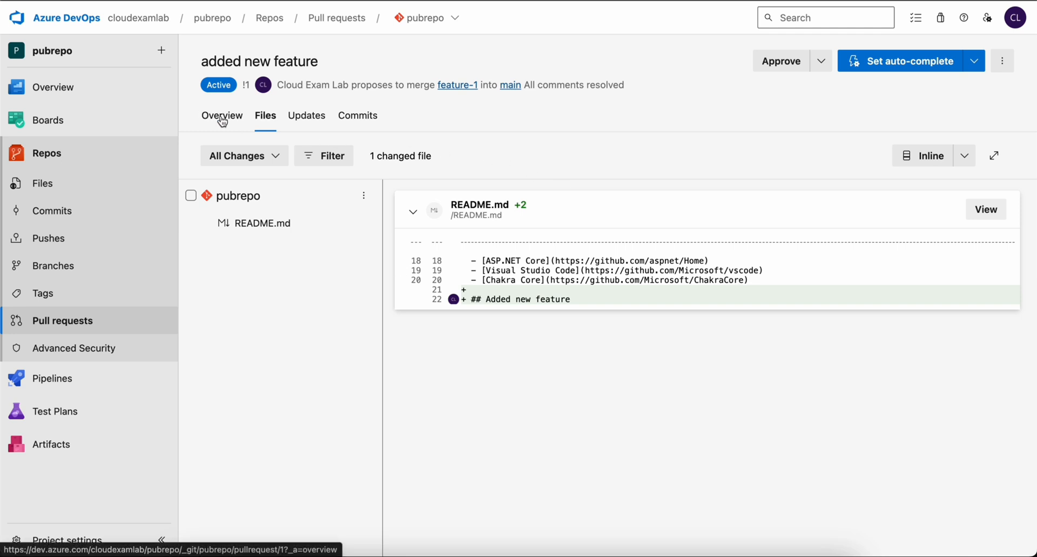
# Approve the pull request from its Overview so it shows 1 reviewer approved.
pyautogui.click(221, 116)
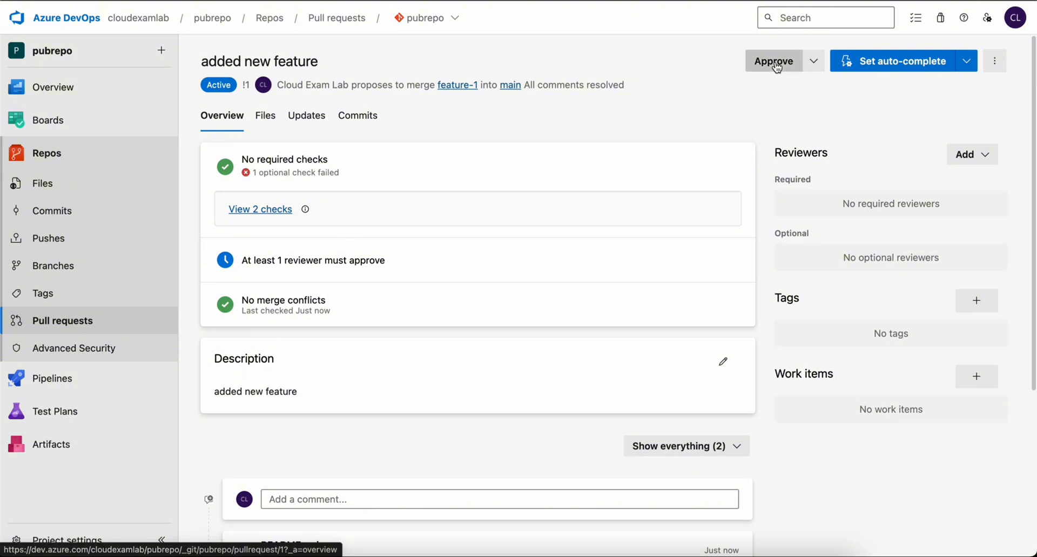
pyautogui.click(774, 60)
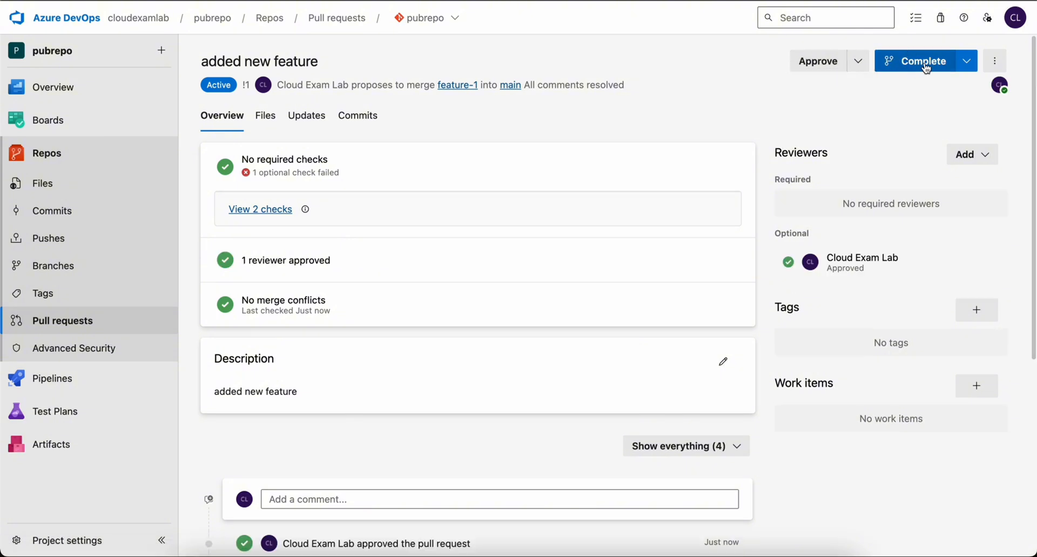
# Complete the pull request into main using the Merge (no fast forward) type.
pyautogui.click(920, 60)
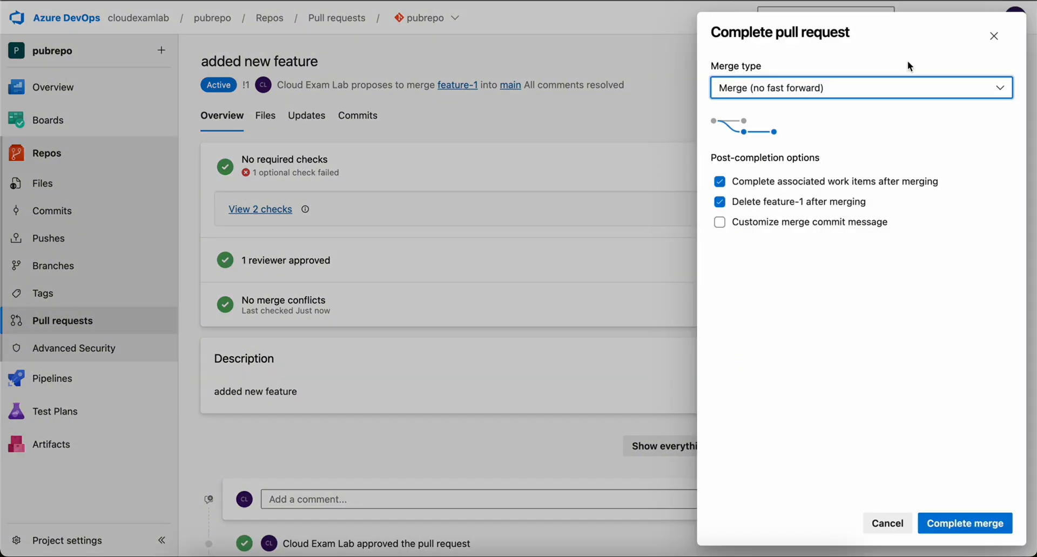
pyautogui.click(859, 87)
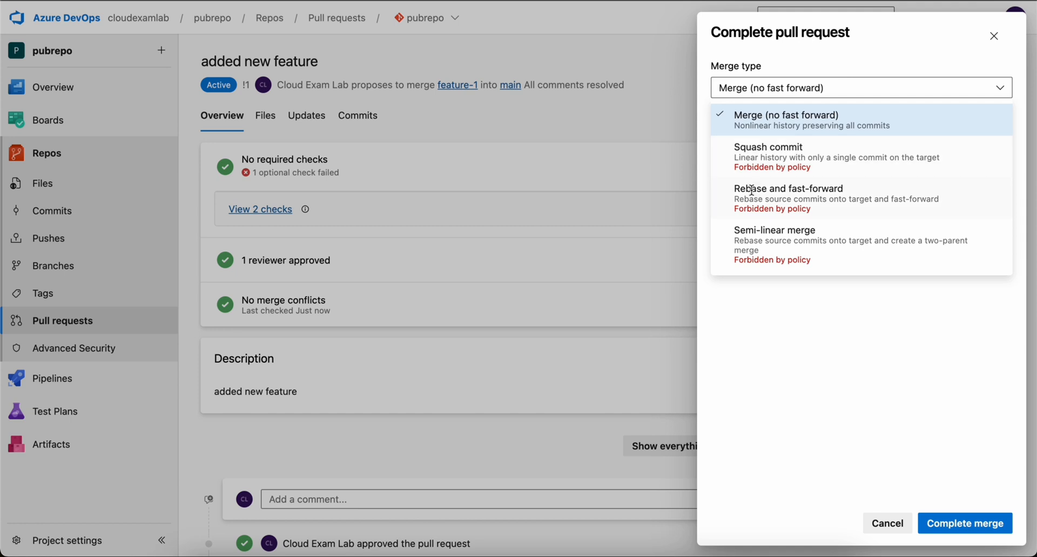
pyautogui.moveTo(779, 123)
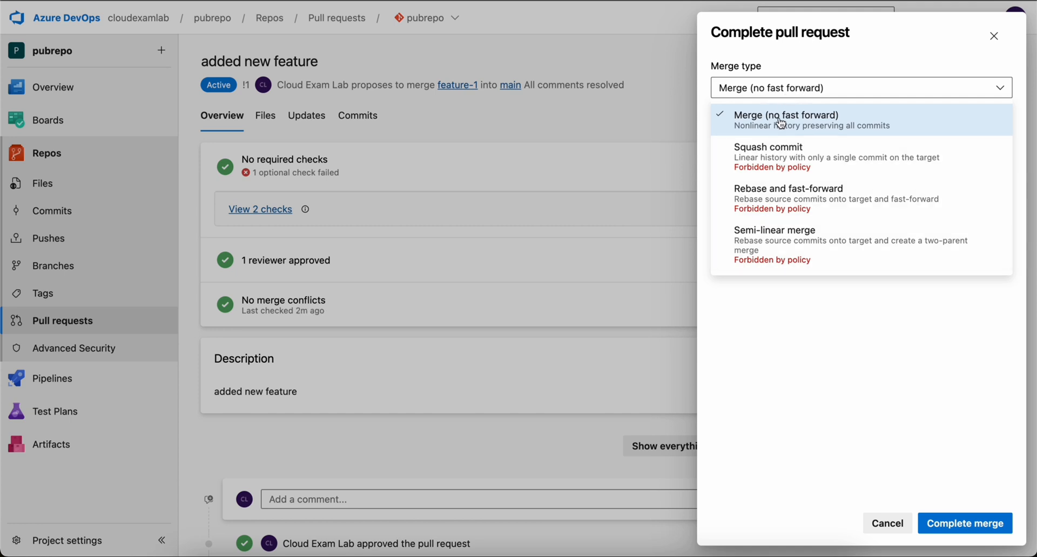
pyautogui.click(785, 120)
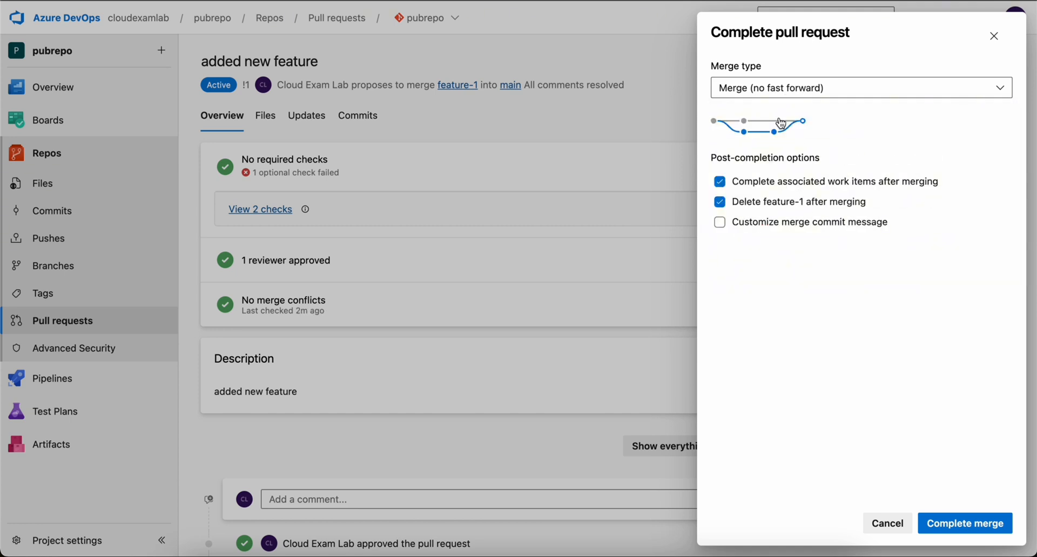
pyautogui.click(964, 522)
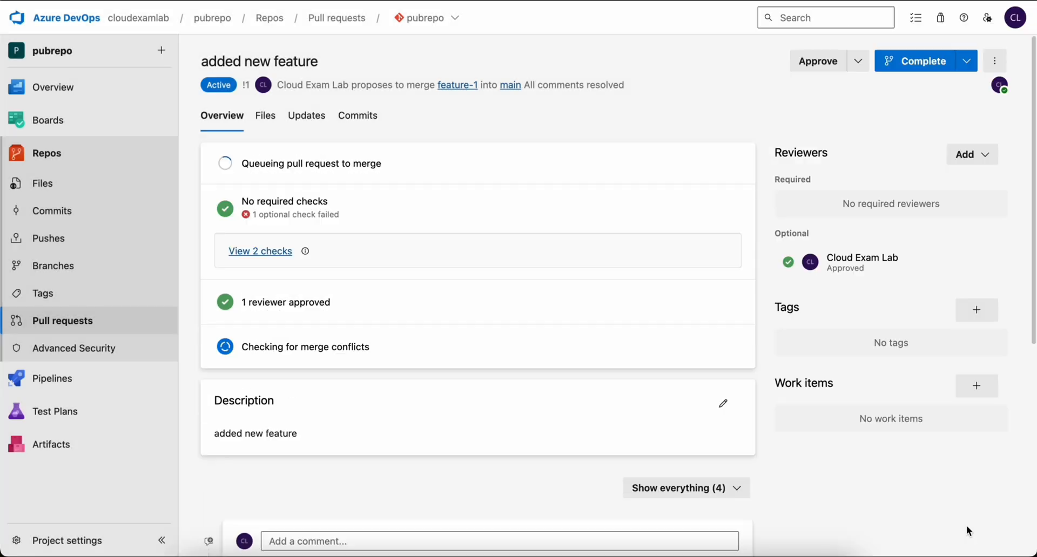
pyautogui.click(920, 60)
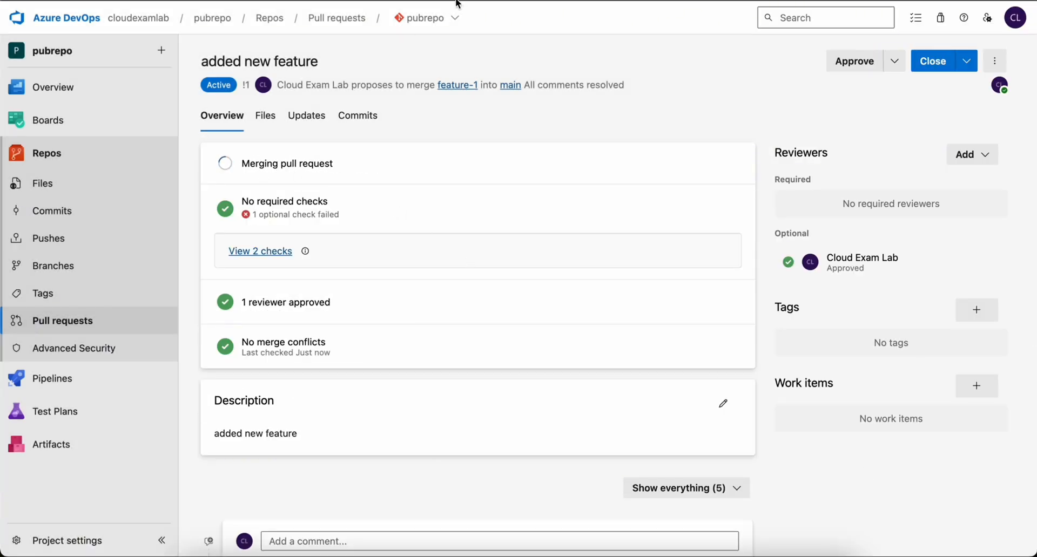
# Go to the project's repository management settings and view its Policies.
pyautogui.click(426, 17)
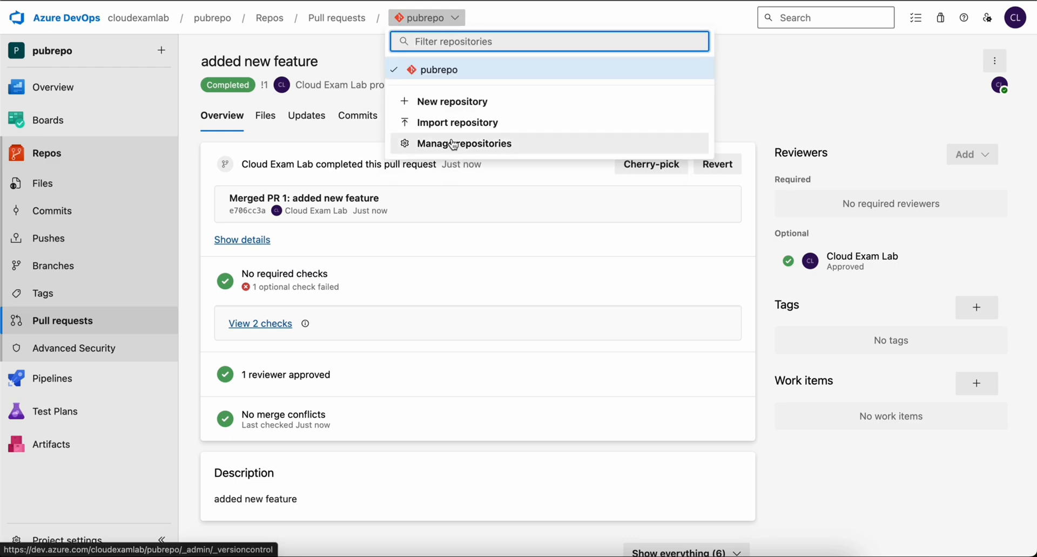
pyautogui.click(464, 143)
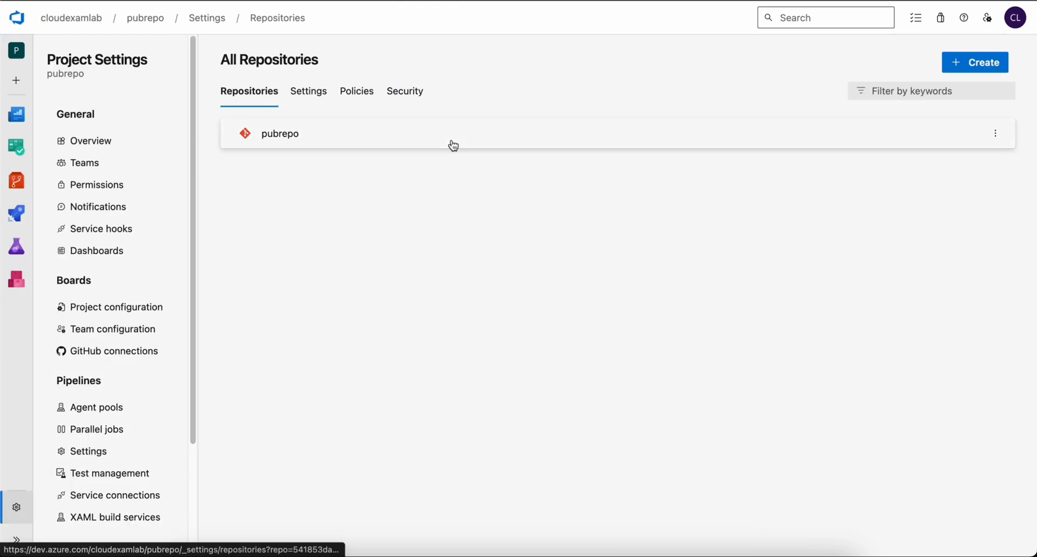
pyautogui.click(355, 91)
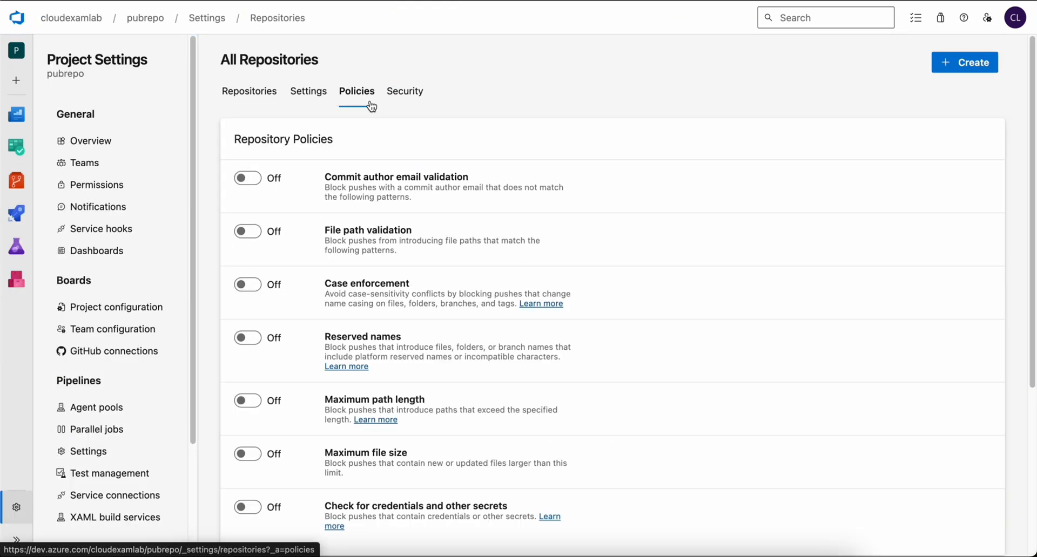
pyautogui.scroll(-3)
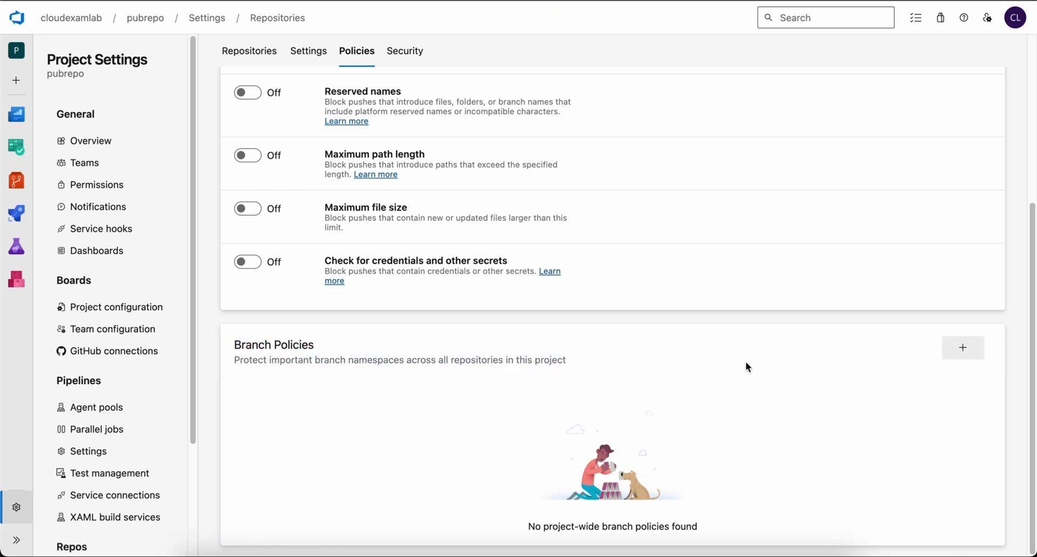
# Create a cross-repository branch policy protecting branches matching the pattern 'main'.
pyautogui.click(962, 347)
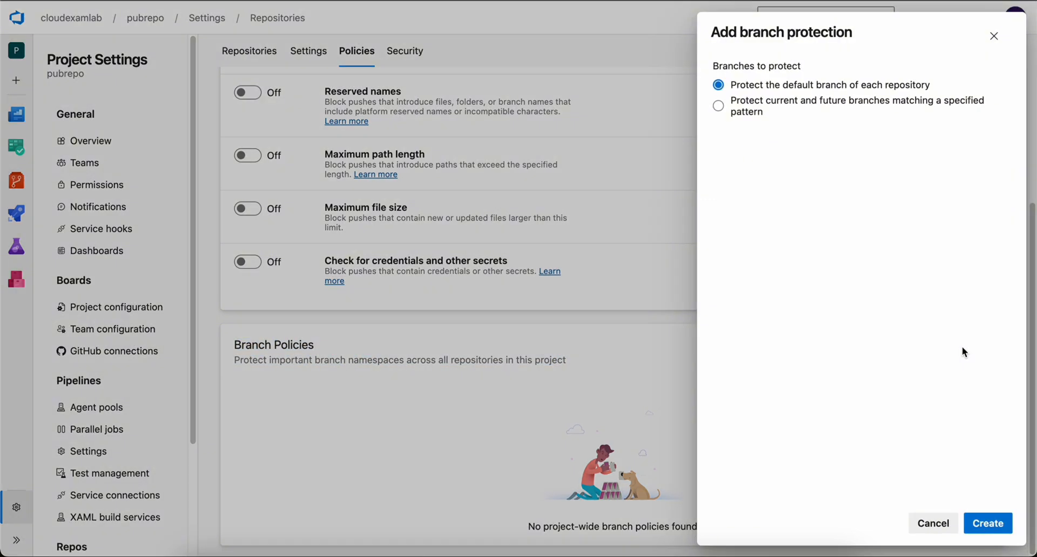
pyautogui.moveTo(852, 112)
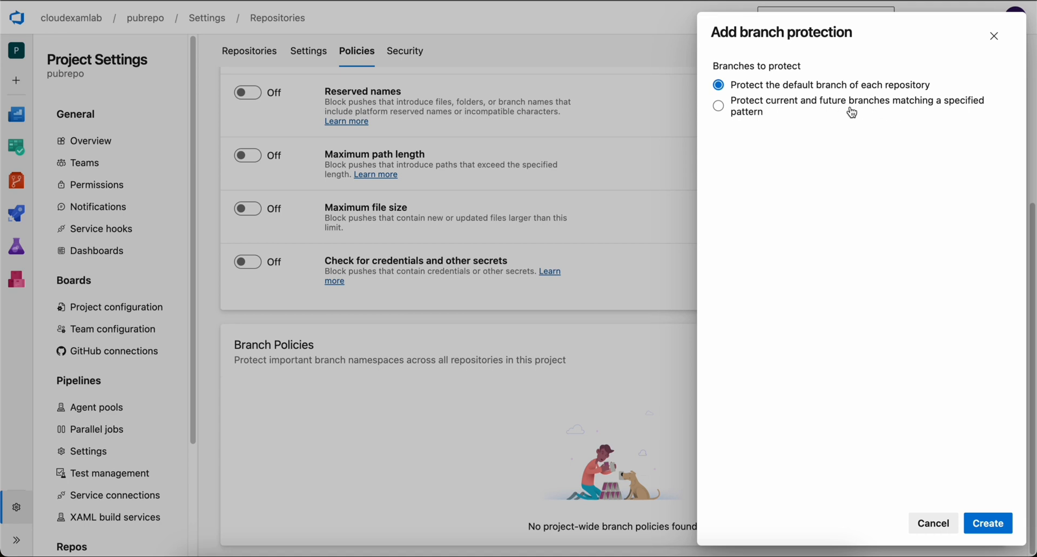
pyautogui.click(717, 106)
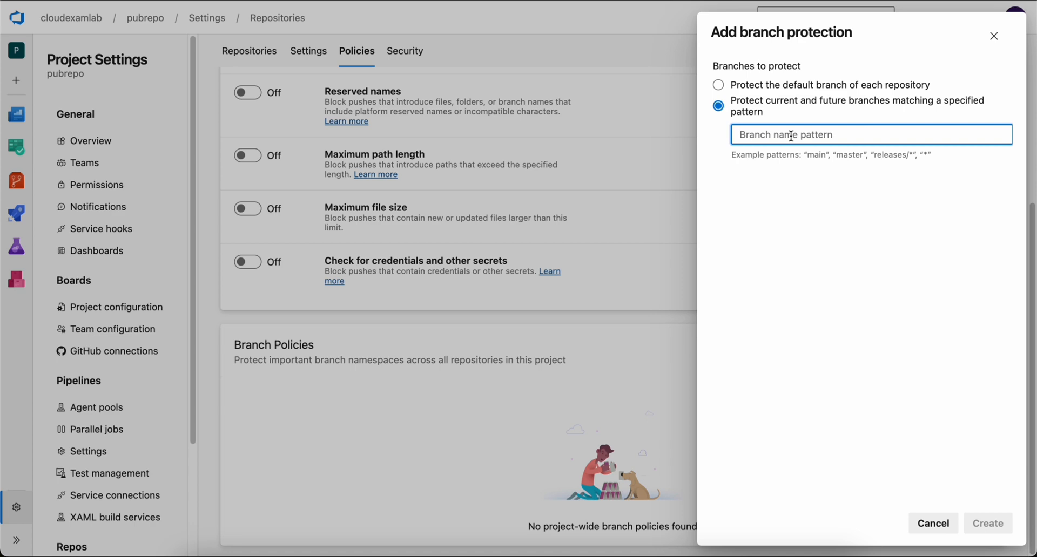
pyautogui.write('release')
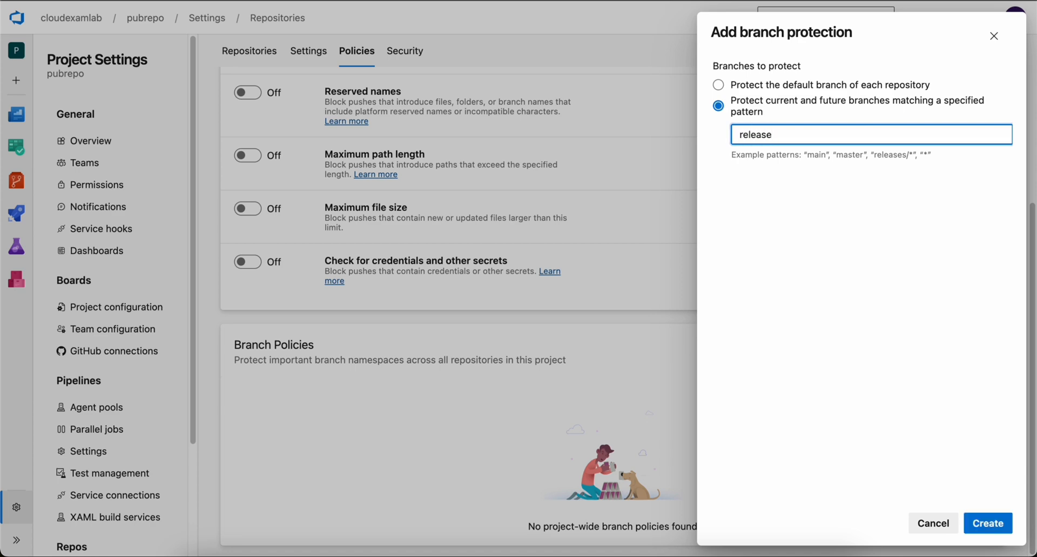
pyautogui.write('main')
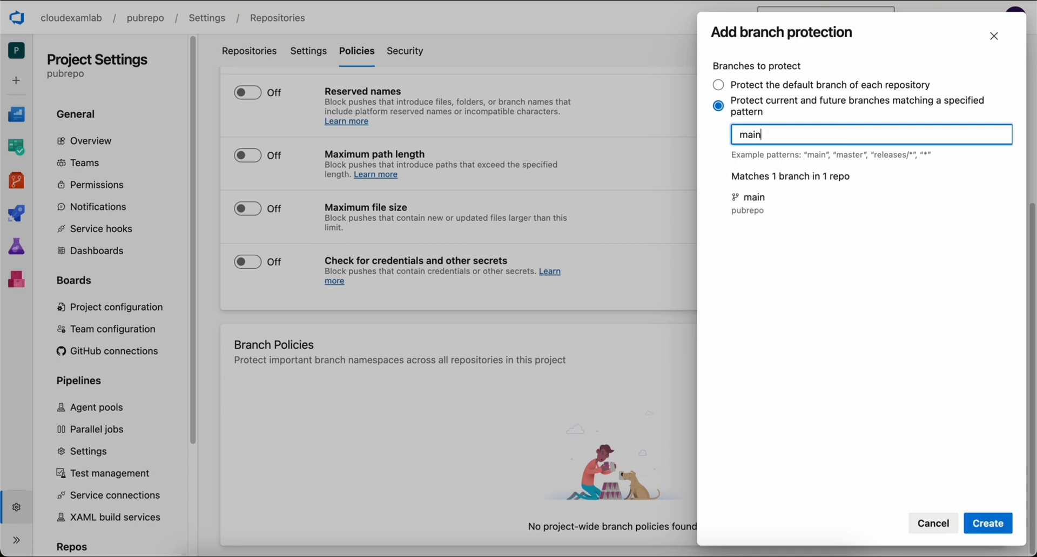
pyautogui.click(987, 524)
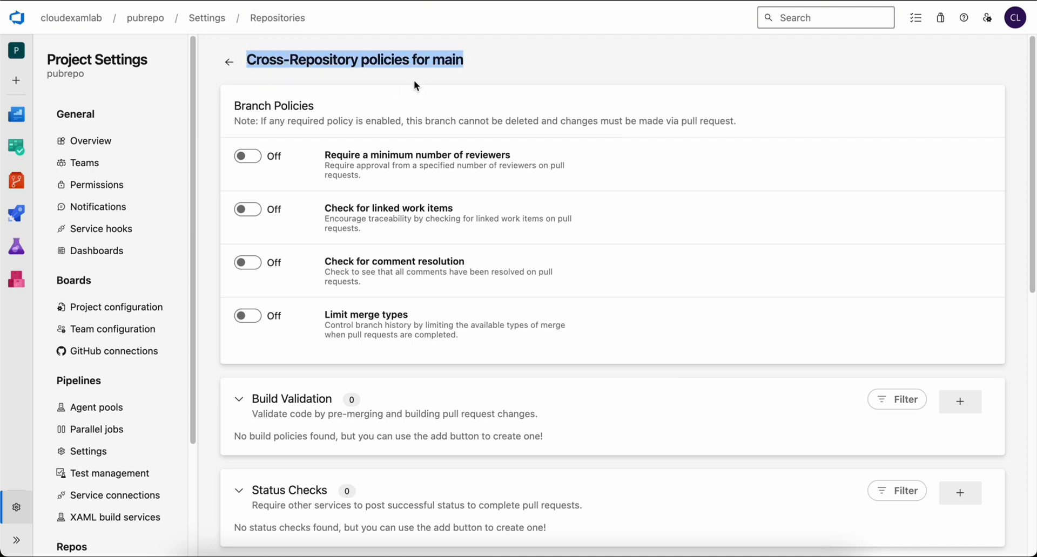
pyautogui.moveTo(306, 186)
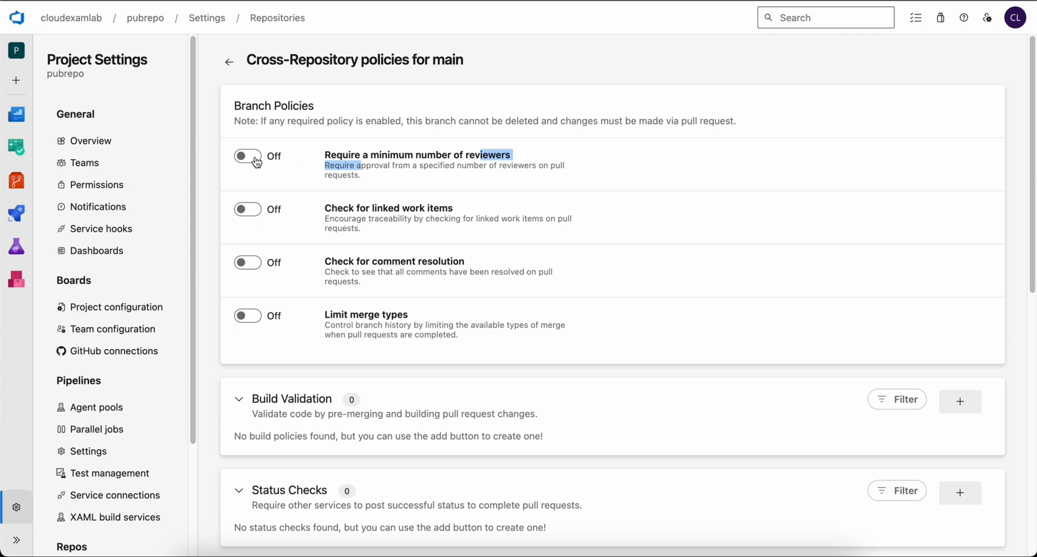
# Require a minimum number of reviewers on main and add the user as an automatically included required reviewer.
pyautogui.click(248, 156)
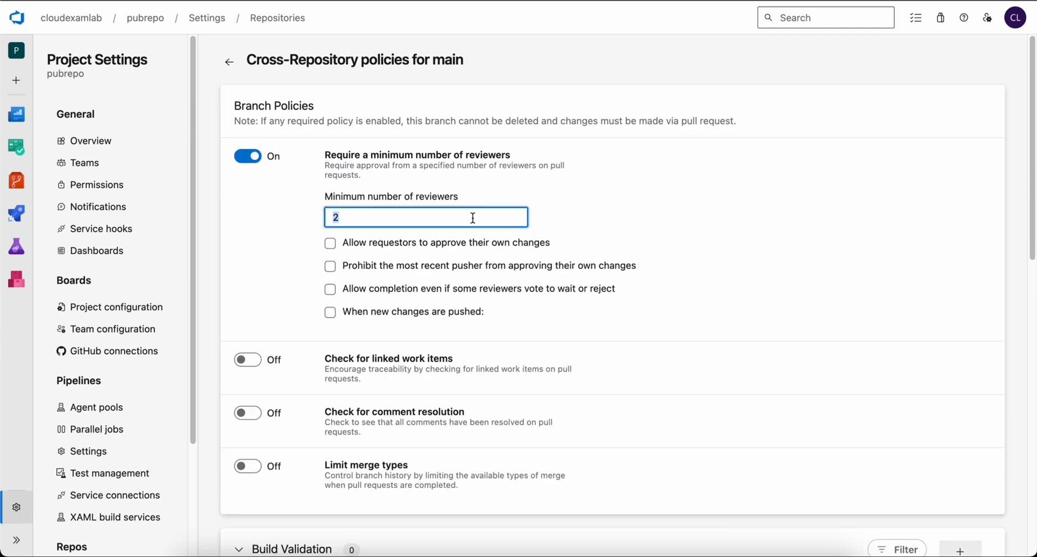
pyautogui.click(330, 243)
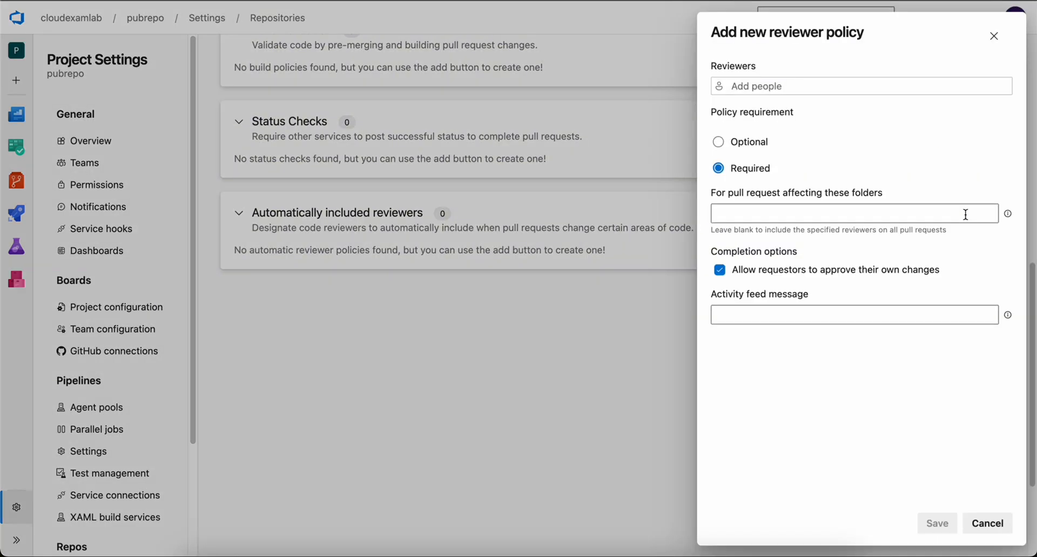
pyautogui.moveTo(798, 86)
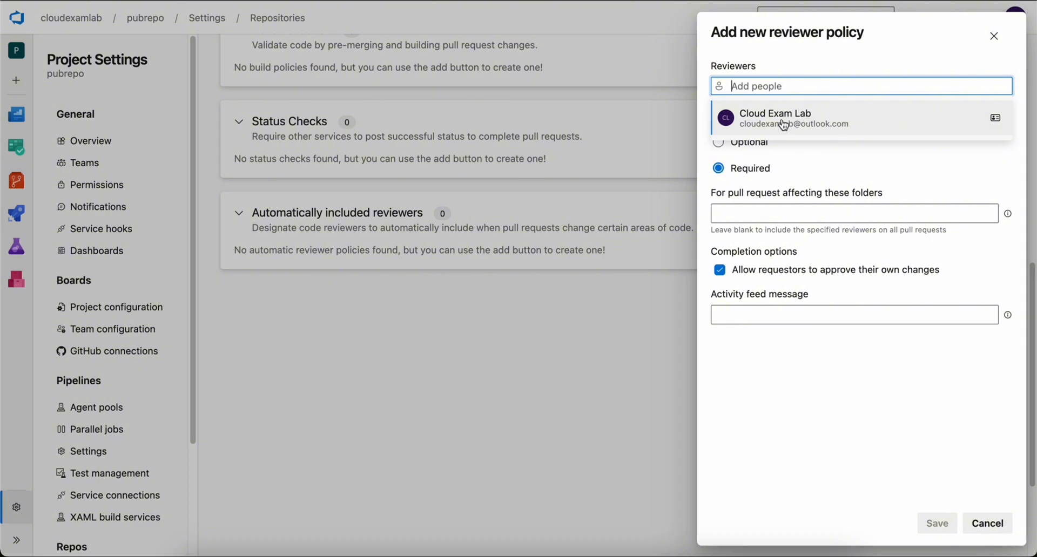
pyautogui.click(775, 119)
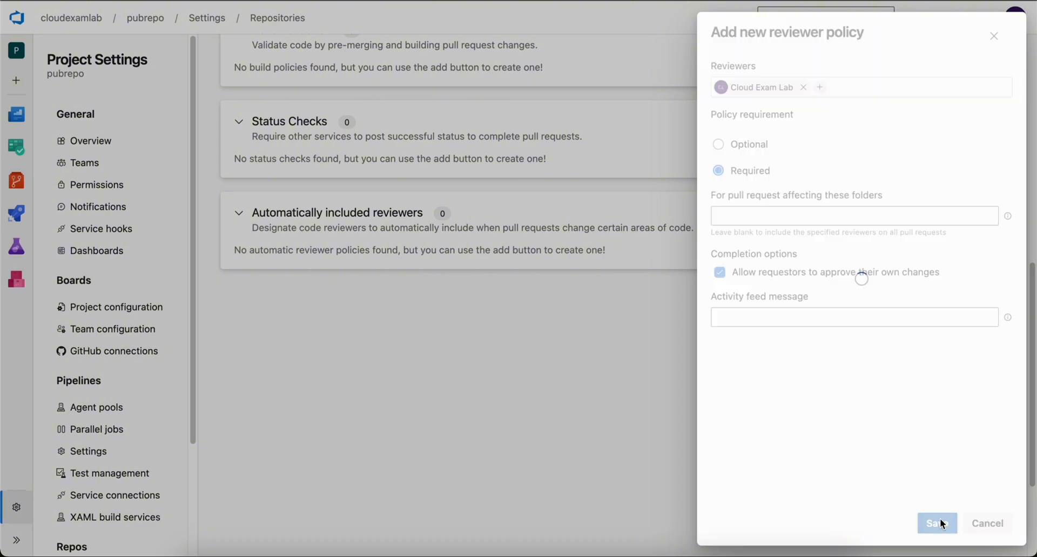
pyautogui.click(936, 522)
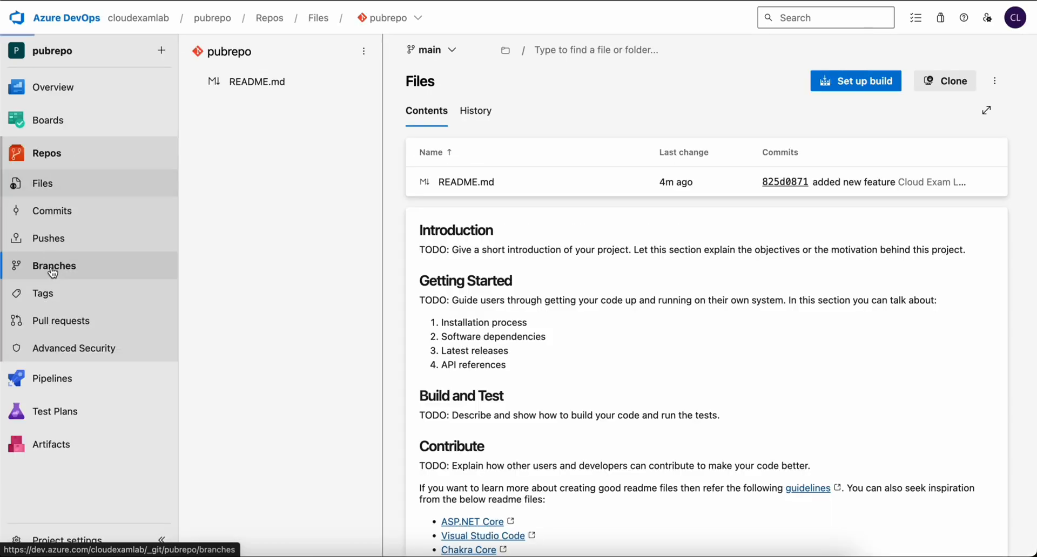
# Create branch feature-2 based on main in pubrepo and view its files.
pyautogui.click(971, 63)
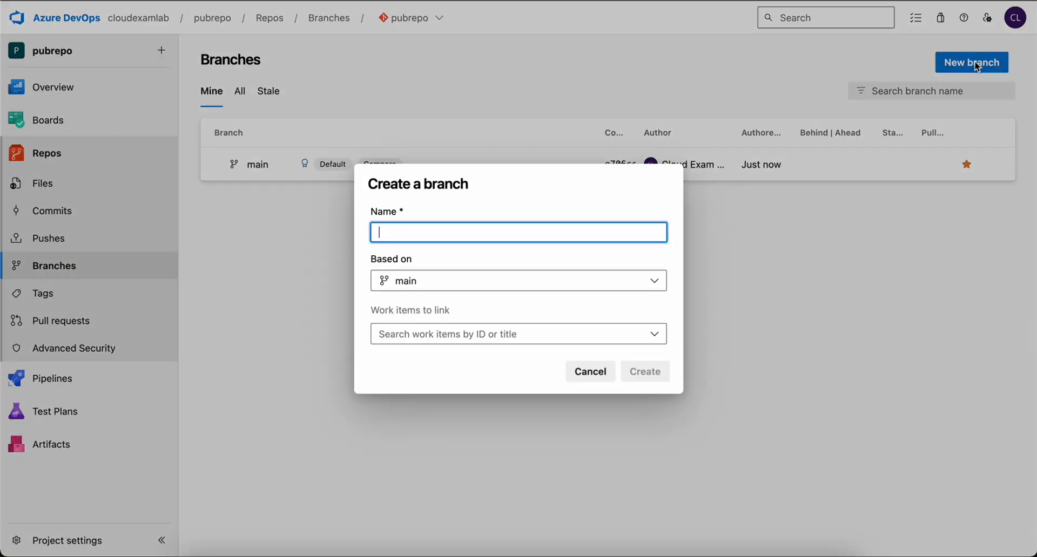
pyautogui.write('feature-2')
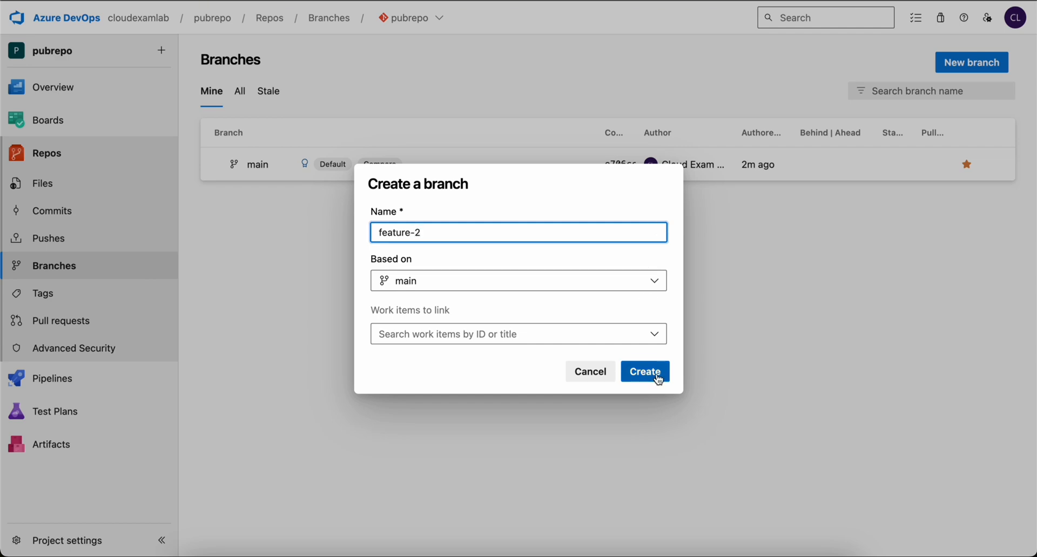
pyautogui.click(645, 370)
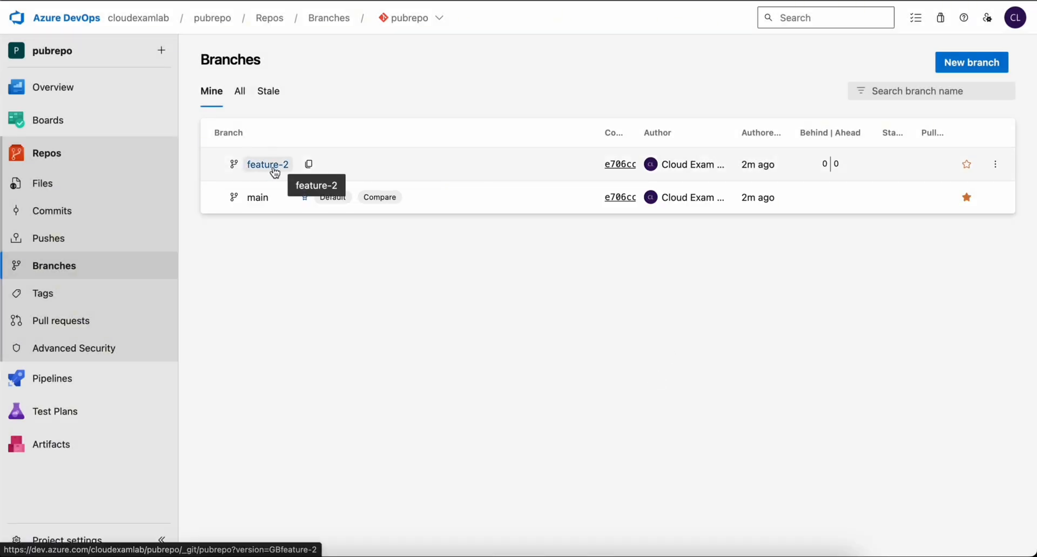
pyautogui.click(267, 164)
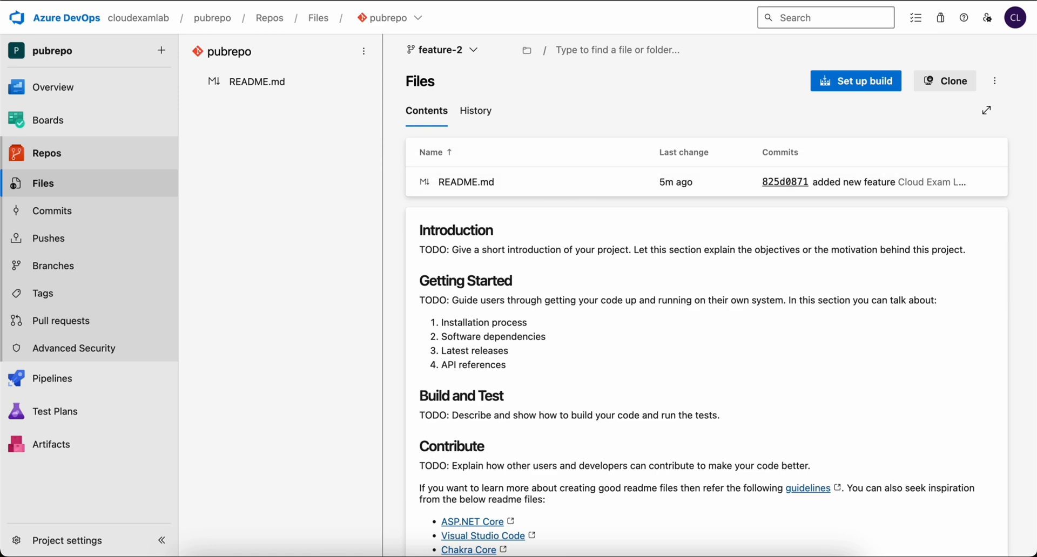
pyautogui.moveTo(444, 177)
pyautogui.write('## AUpdated featur')
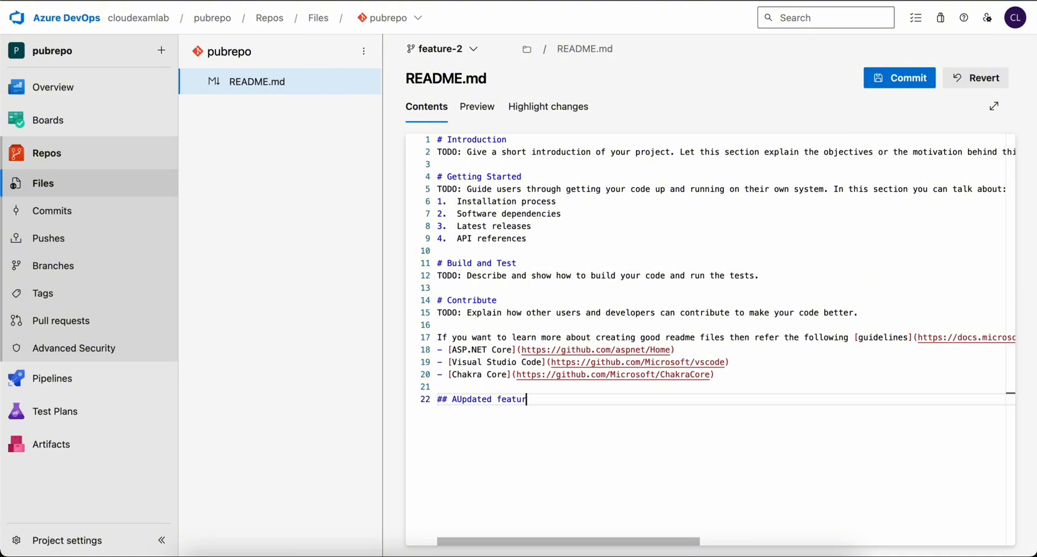
# Add an 'Updated feature' heading to README.md on feature-2 and commit it as 'Updated README.md'.
pyautogui.write('e')
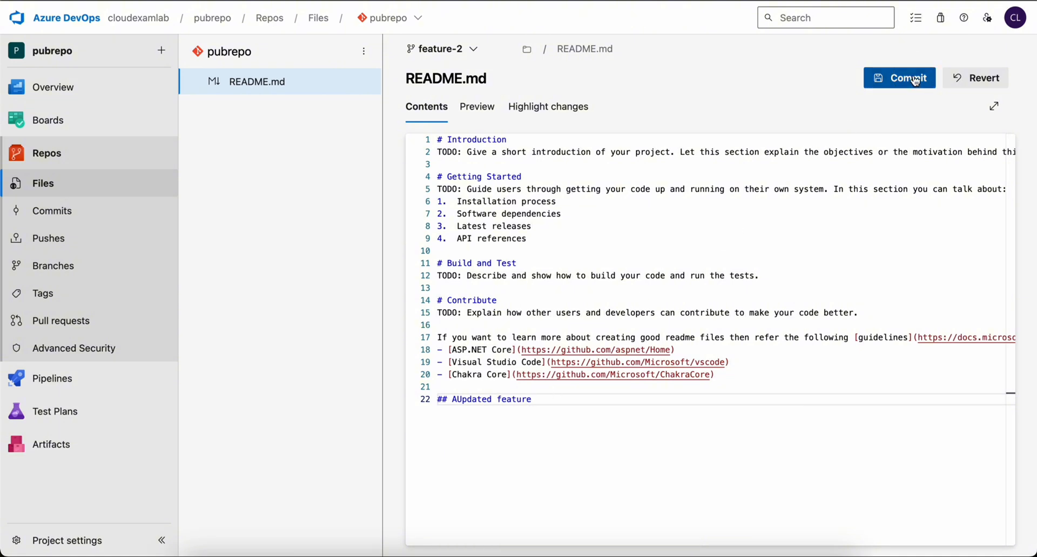
pyautogui.click(897, 78)
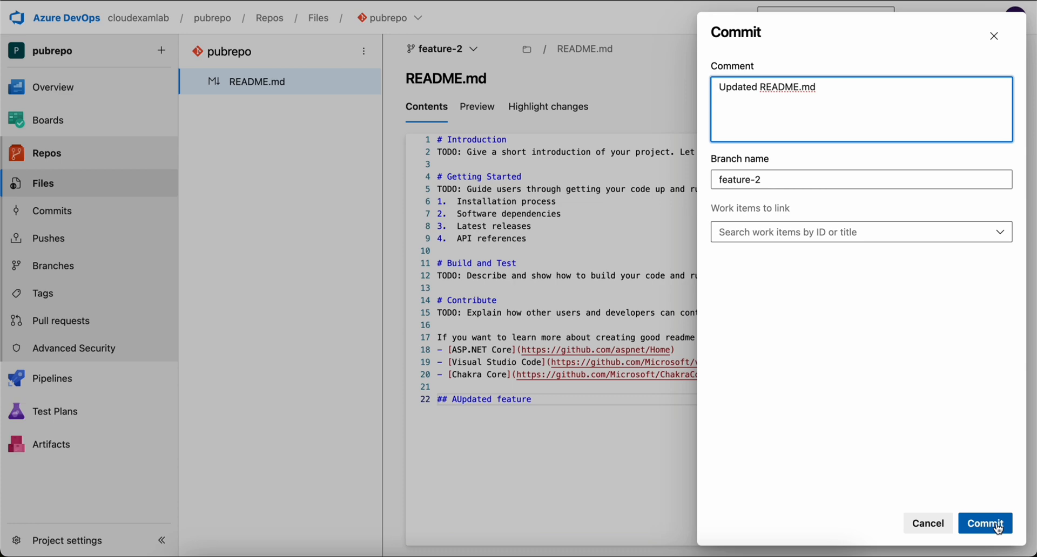
pyautogui.click(983, 522)
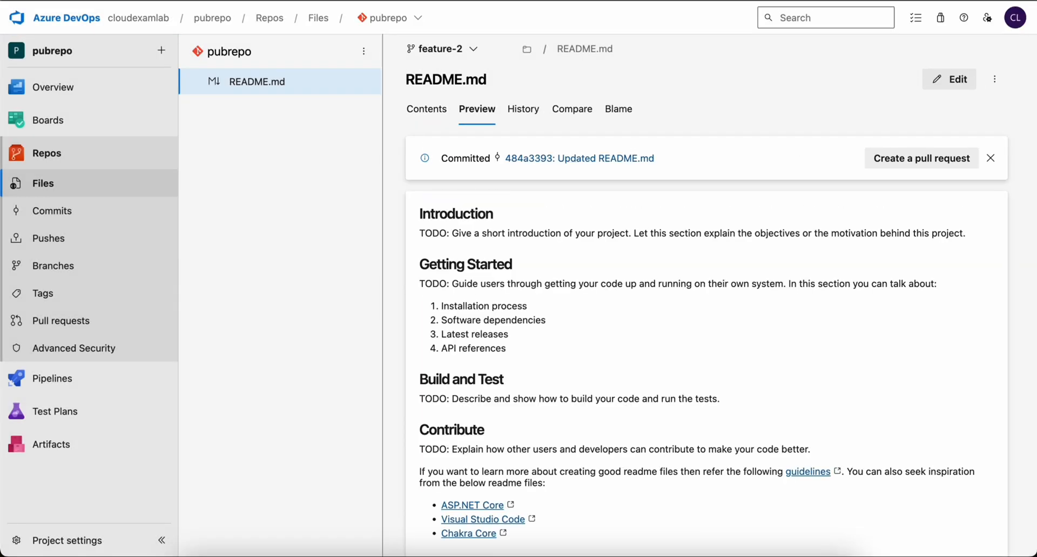
pyautogui.moveTo(776, 320)
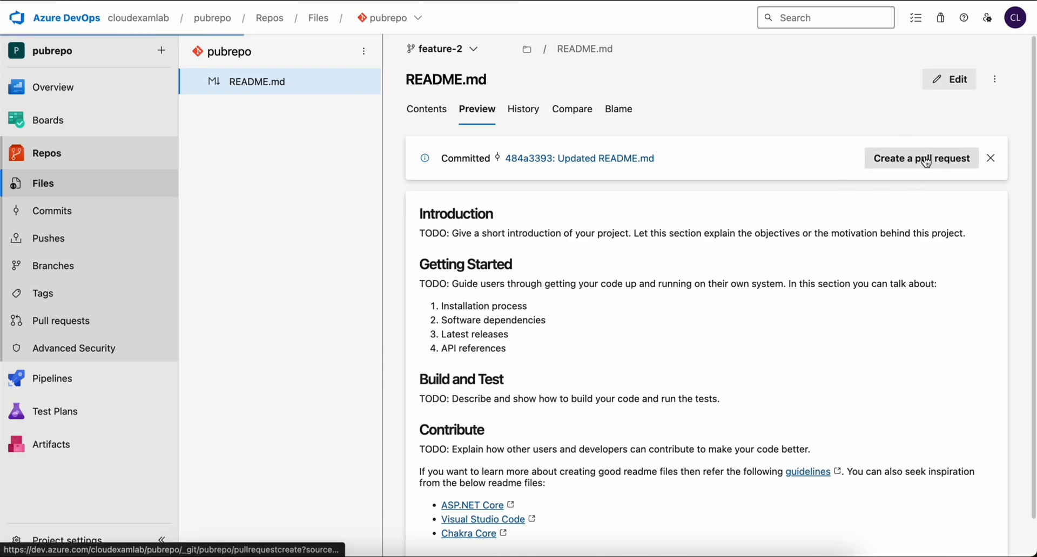
# Create pull request 'Updated README.md' from feature-2 into main and approve it as required reviewer.
pyautogui.click(920, 157)
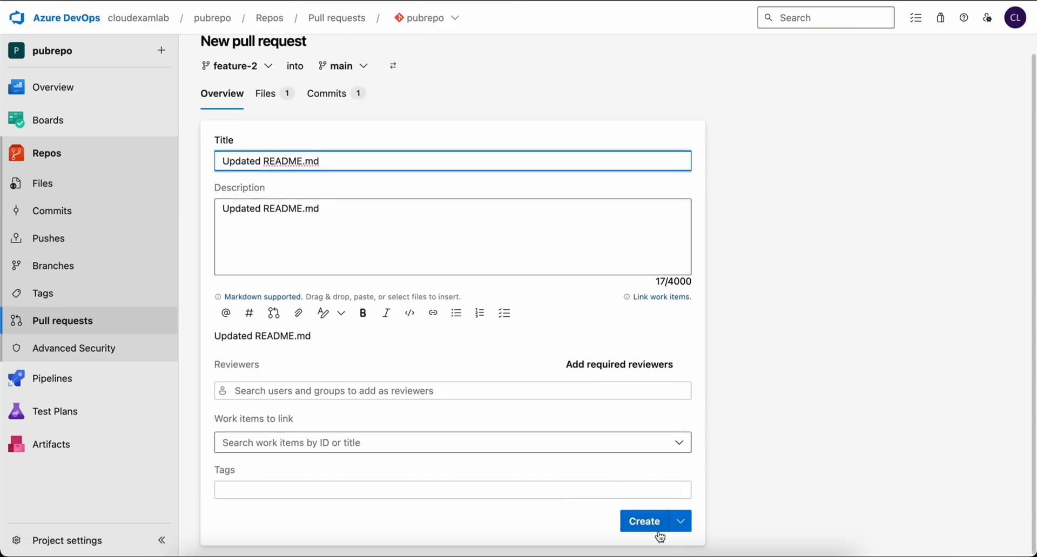
pyautogui.click(643, 520)
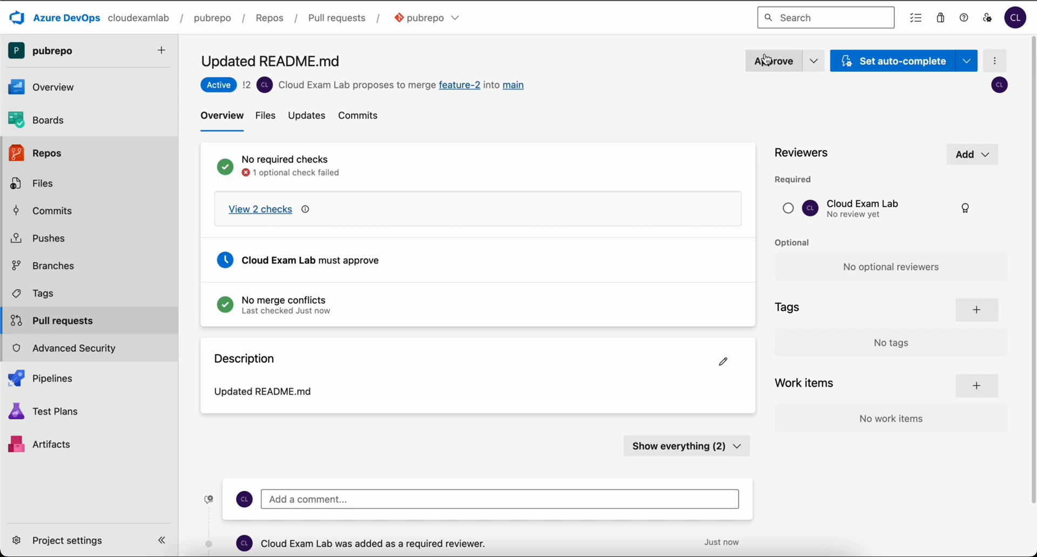
pyautogui.click(772, 61)
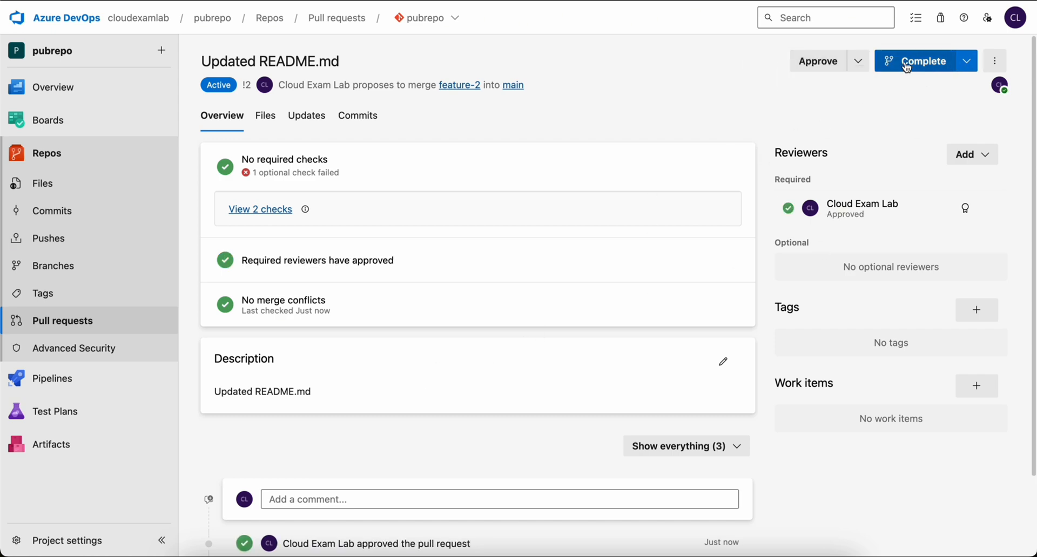
# Complete the pull request merge, view its details and return to main's files.
pyautogui.click(920, 60)
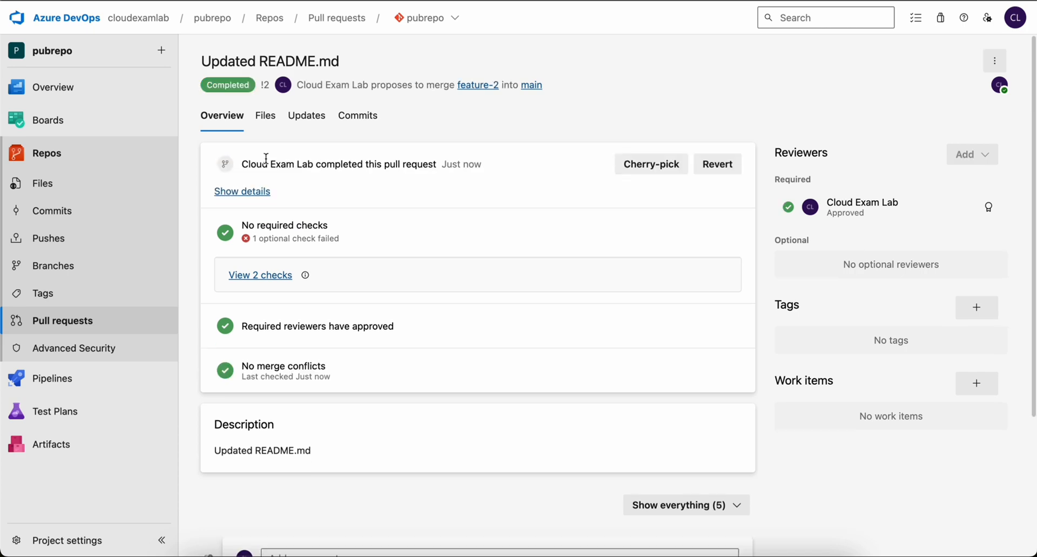
pyautogui.click(242, 191)
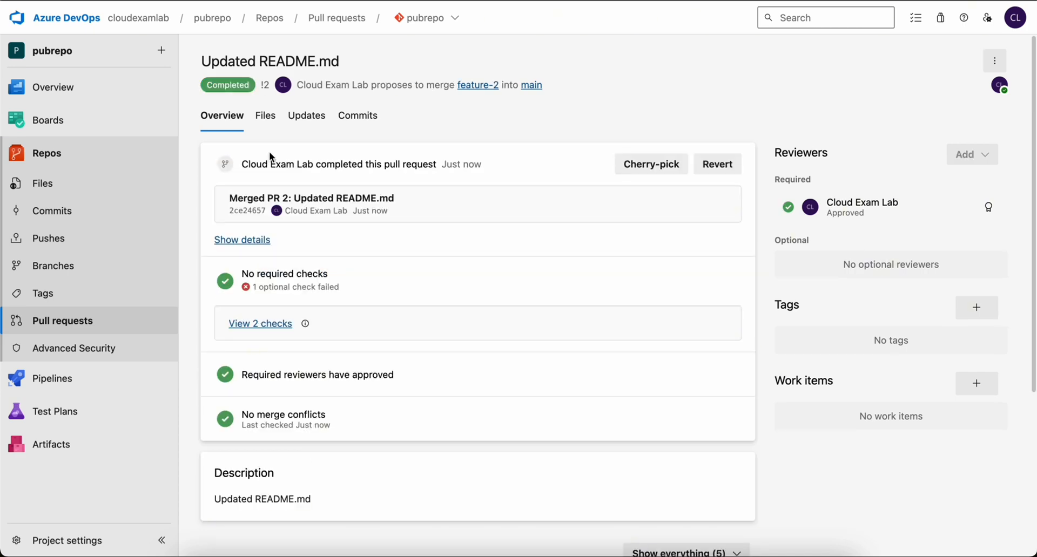
pyautogui.click(42, 183)
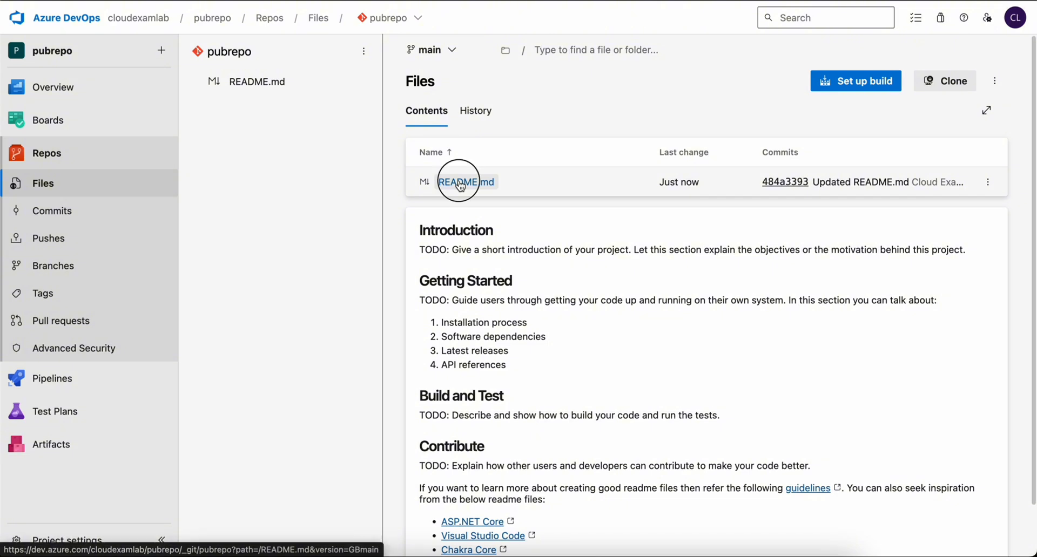
# Edit README.md directly on main and attempt to commit; the push is rejected with TF402455, so cancel.
pyautogui.click(464, 181)
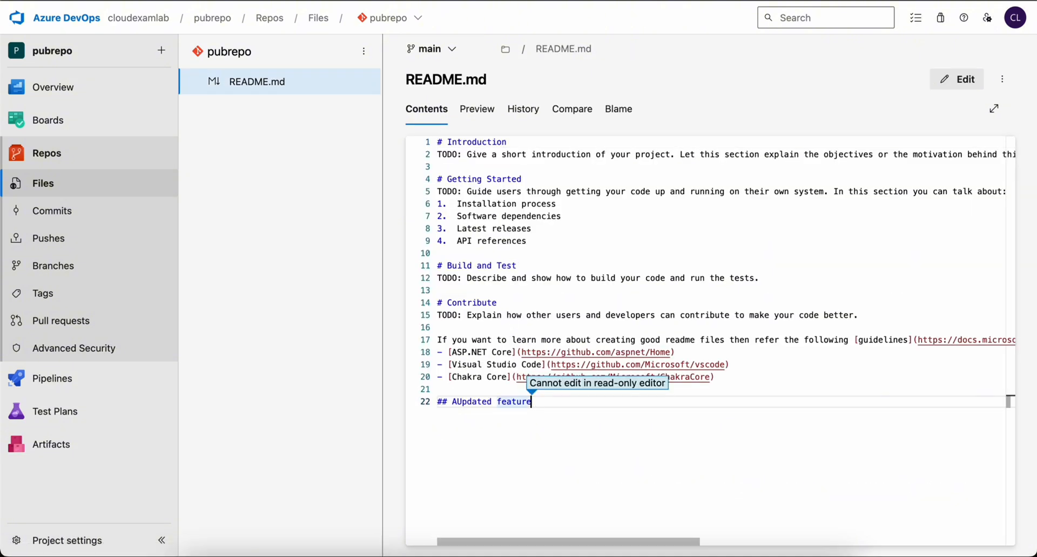
pyautogui.click(956, 79)
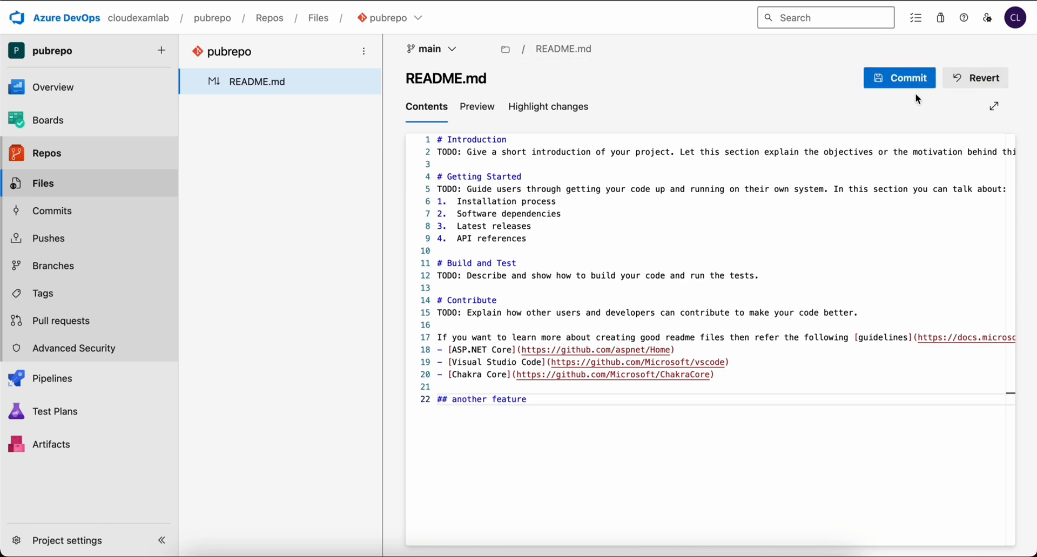
pyautogui.click(899, 77)
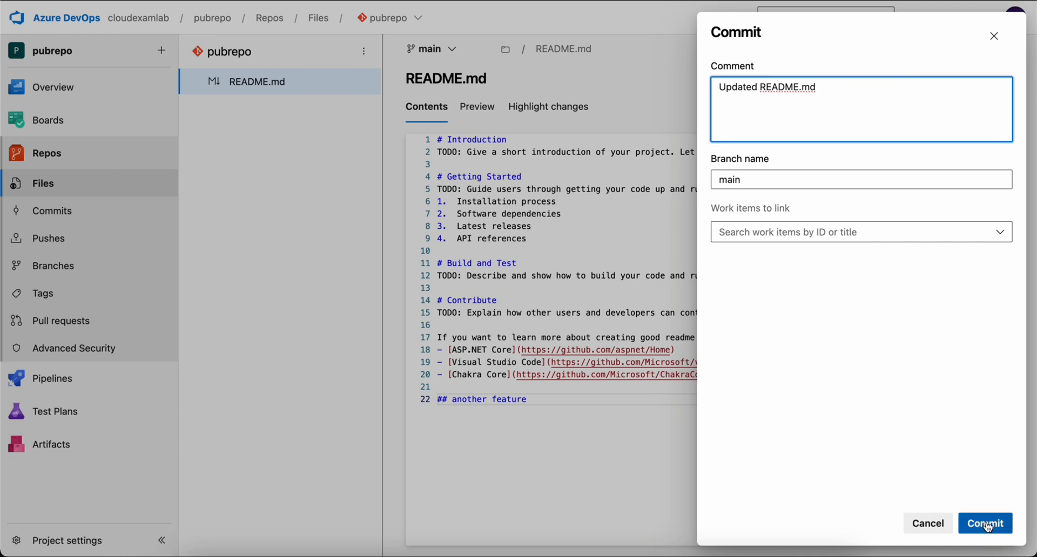
pyautogui.click(985, 523)
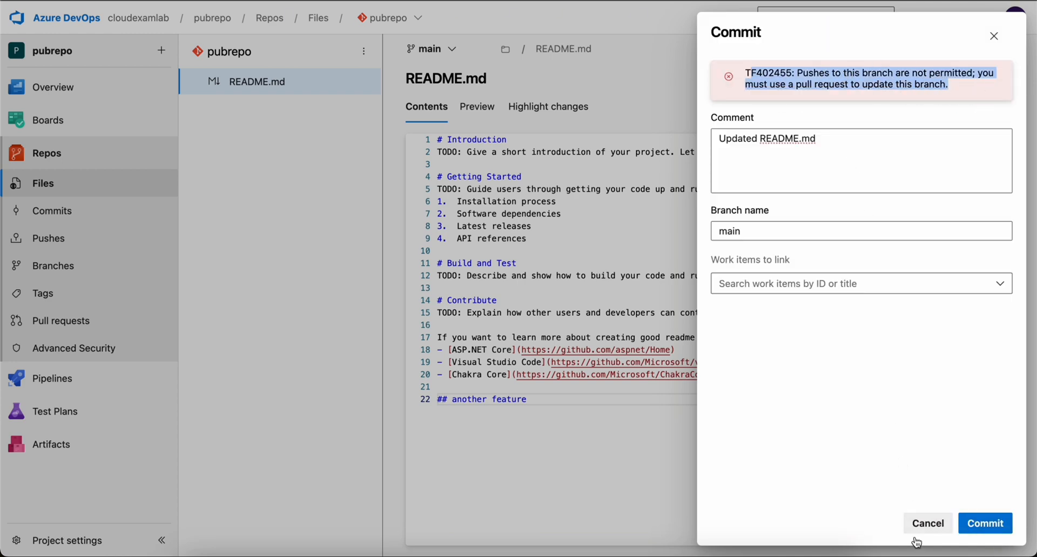
pyautogui.click(927, 522)
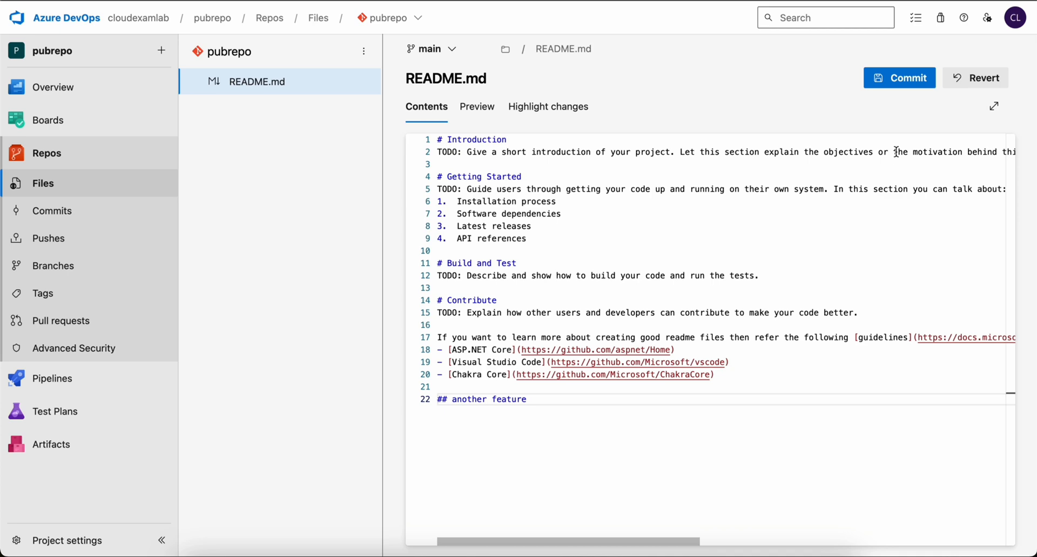